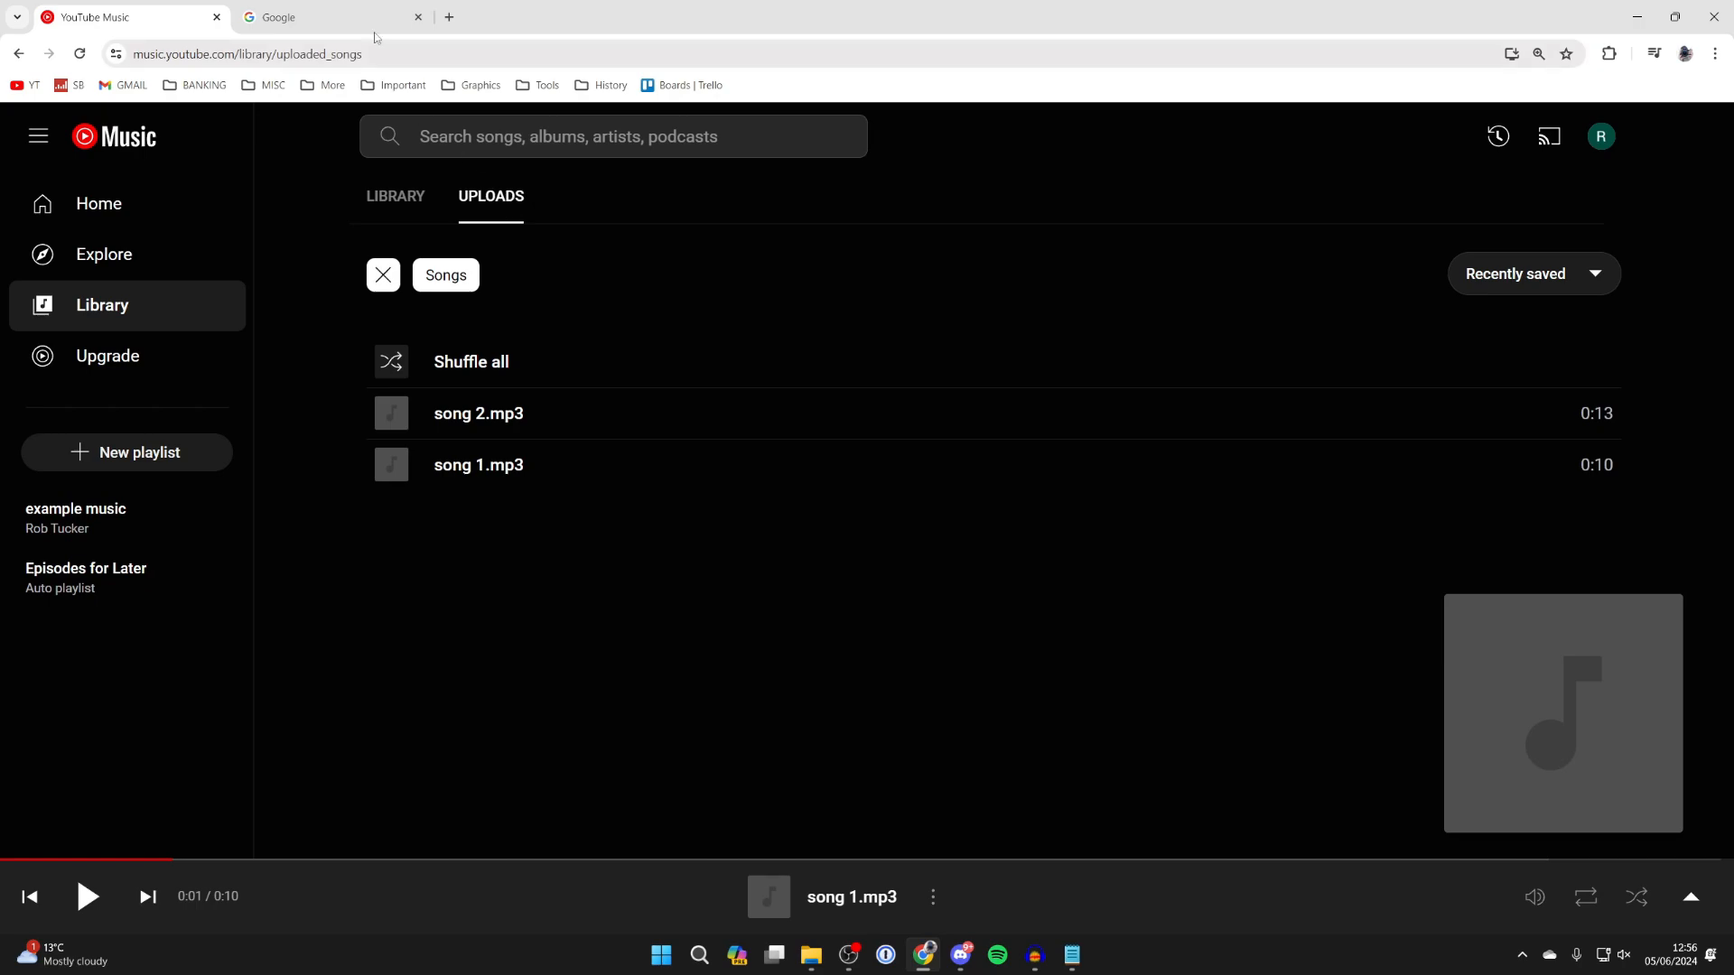
# Switch from YouTube Music to the Google search tab
pyautogui.click(321, 17)
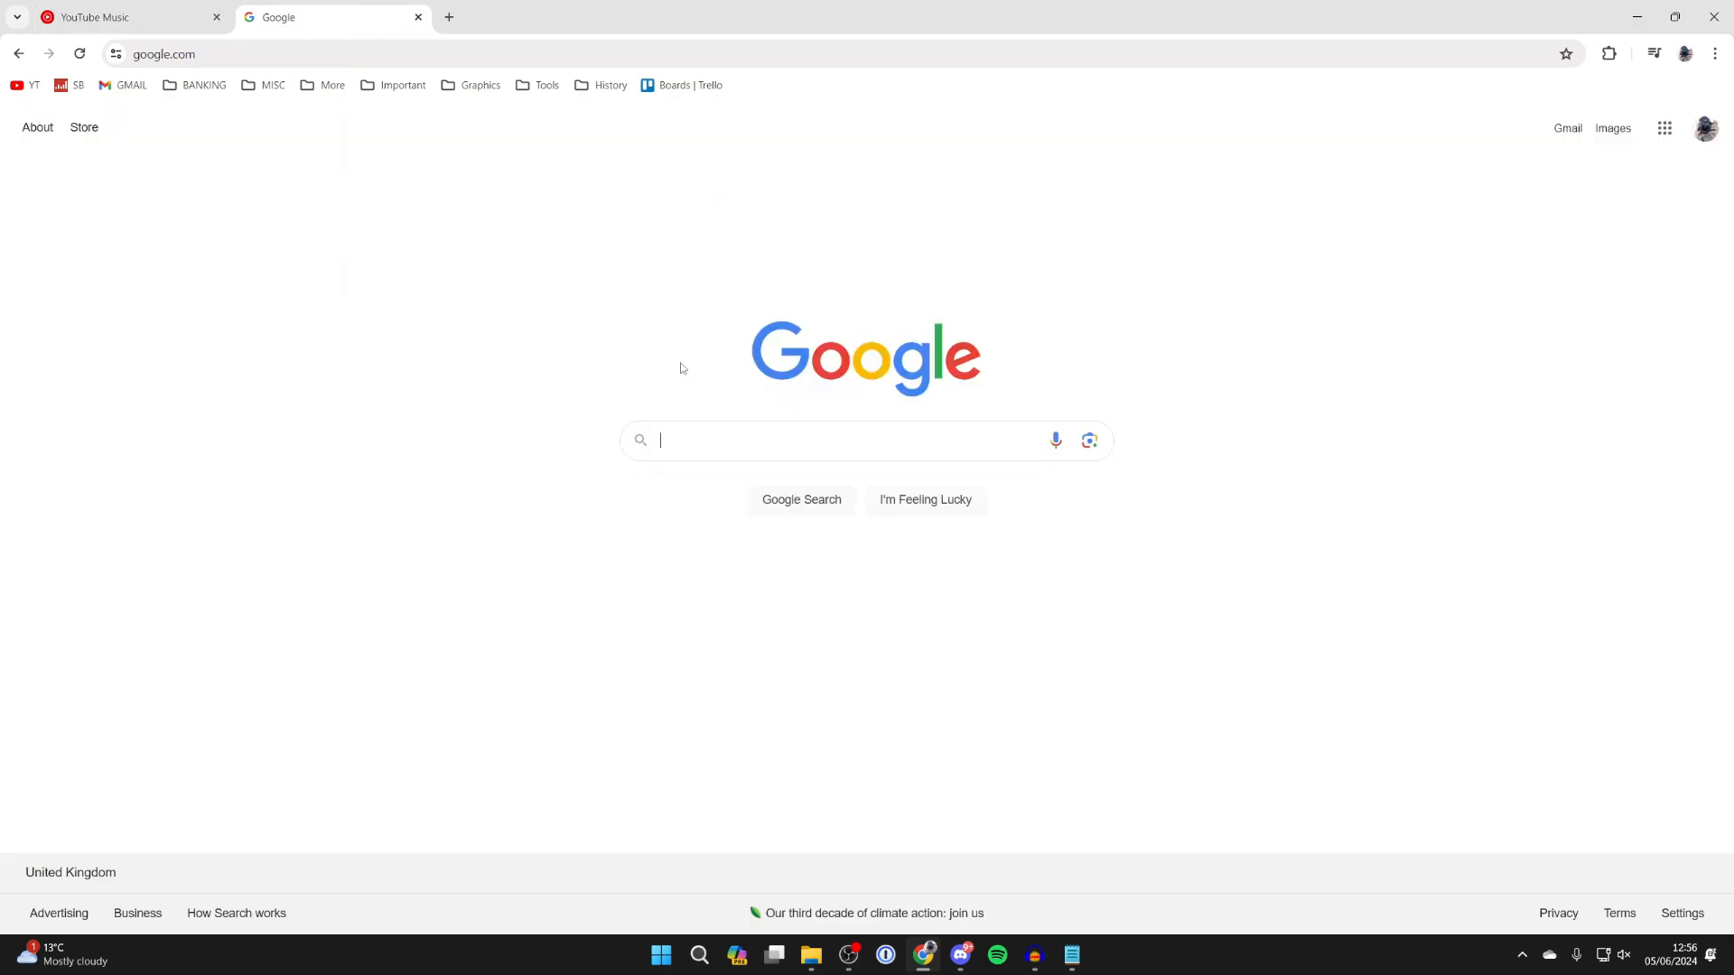
# Search Google for 'google tak' and reach the Google Takeout export page
pyautogui.write('g')
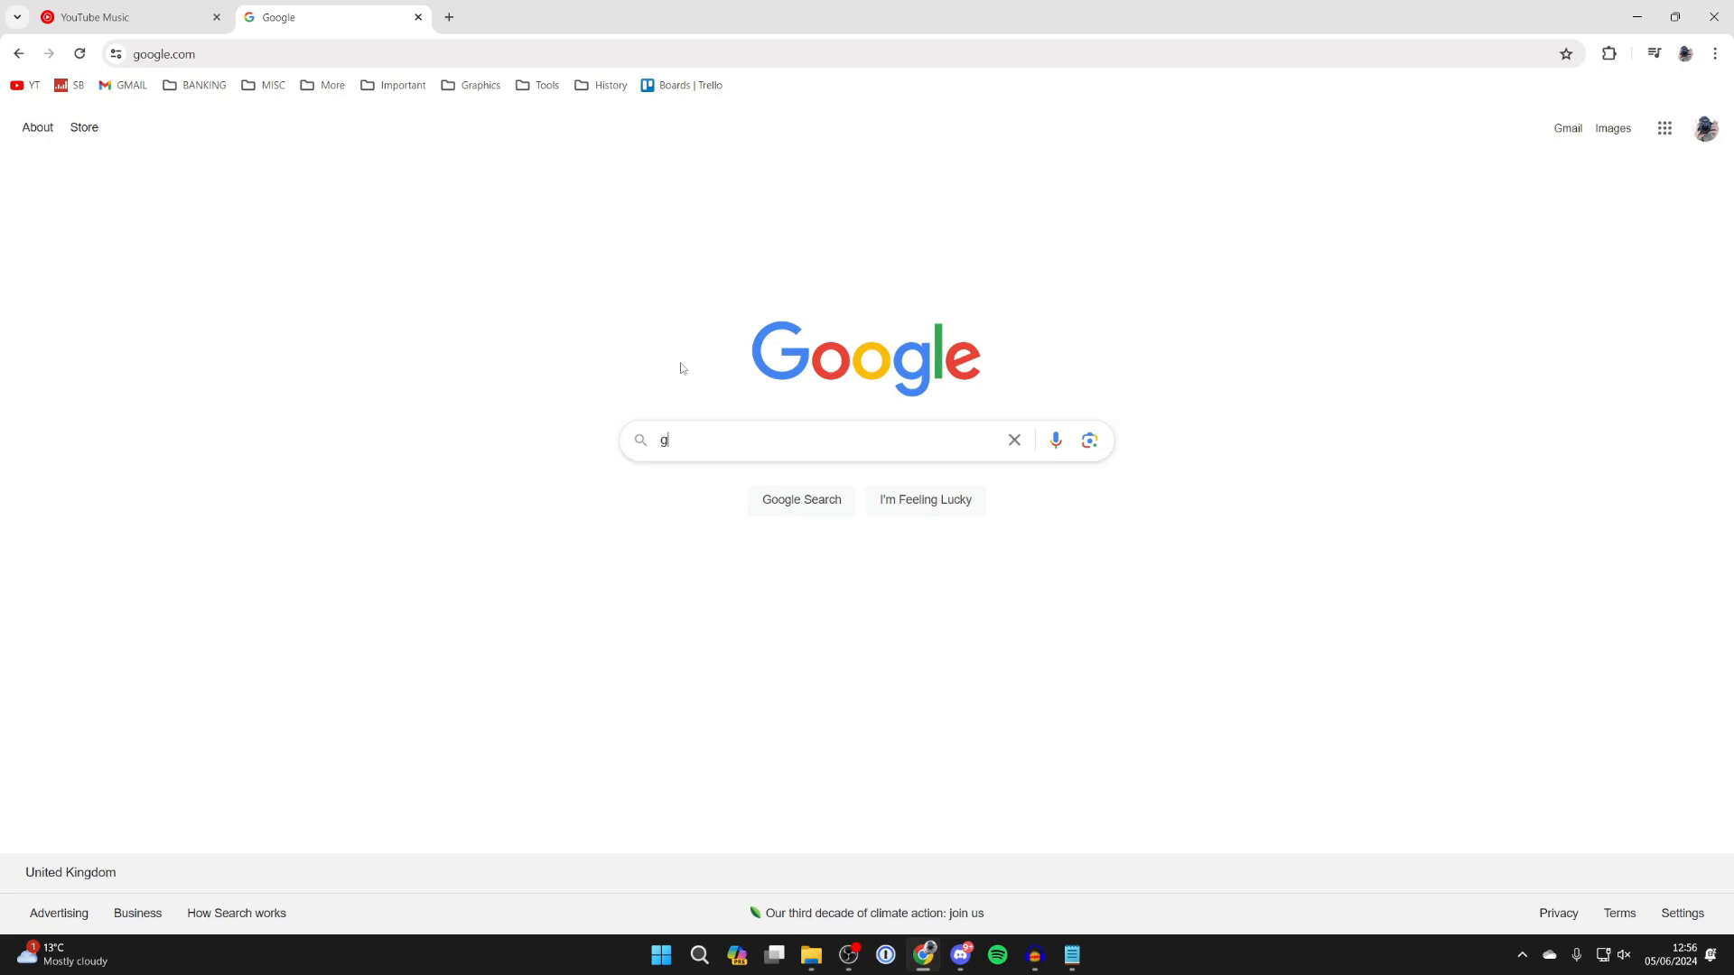
pyautogui.write('oogle tak')
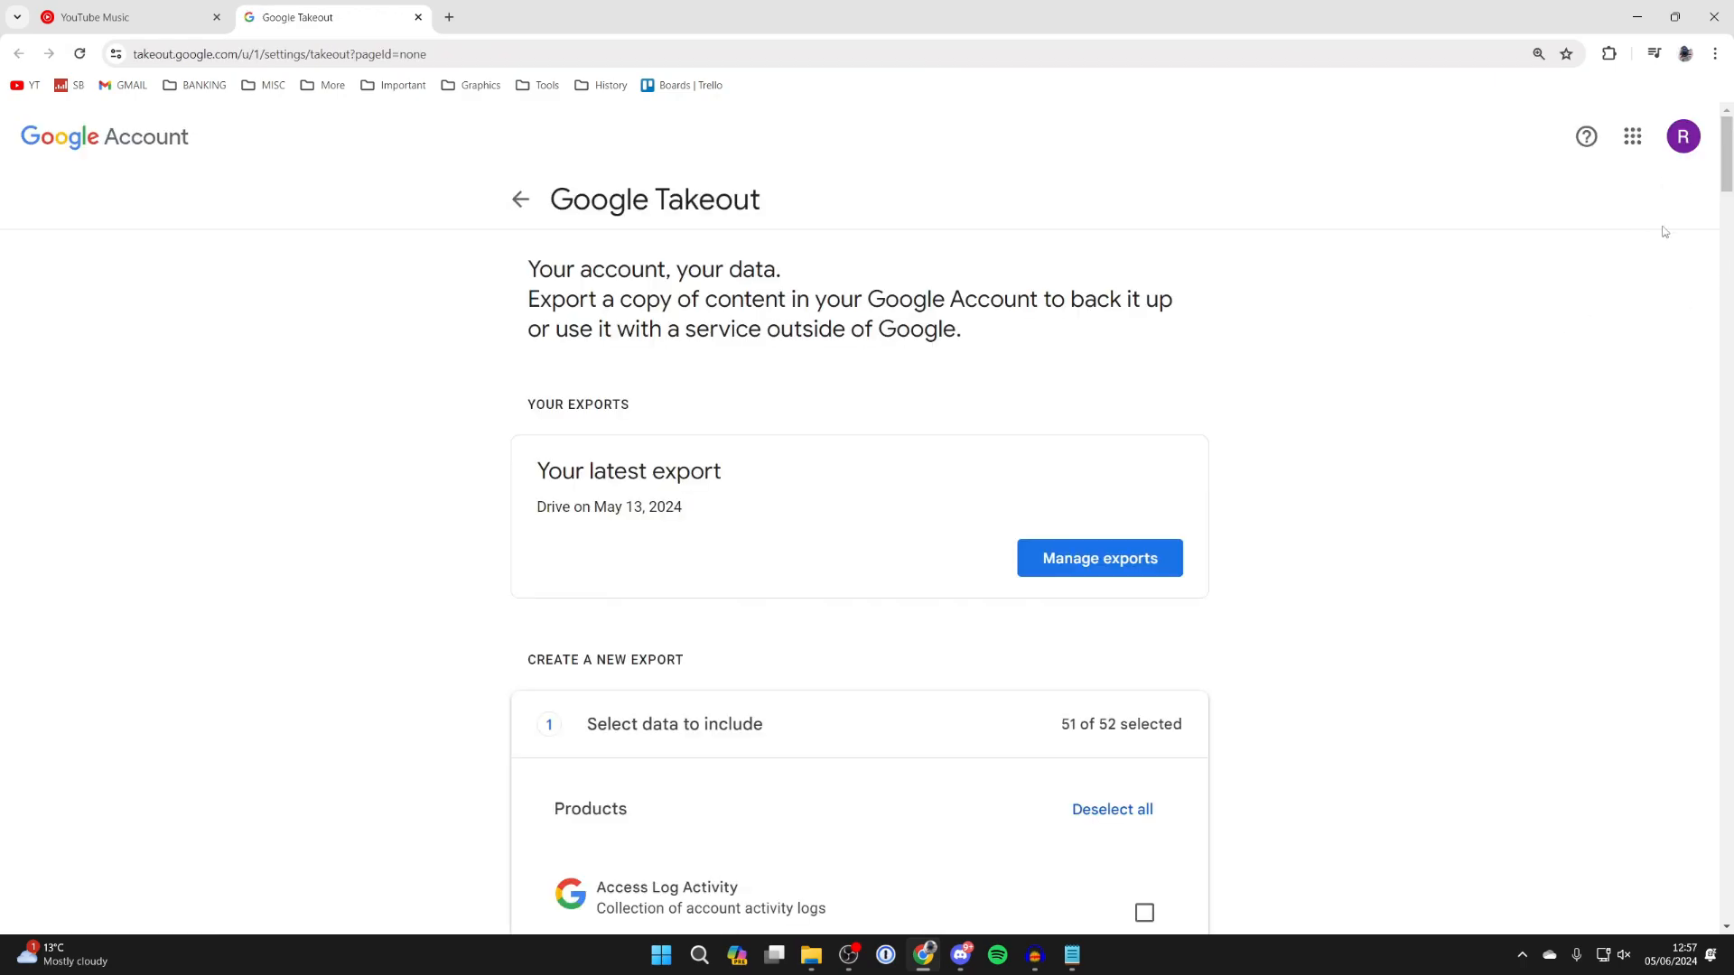
# Deselect all products, then include only YouTube and YouTube Music
pyautogui.scroll(-3)
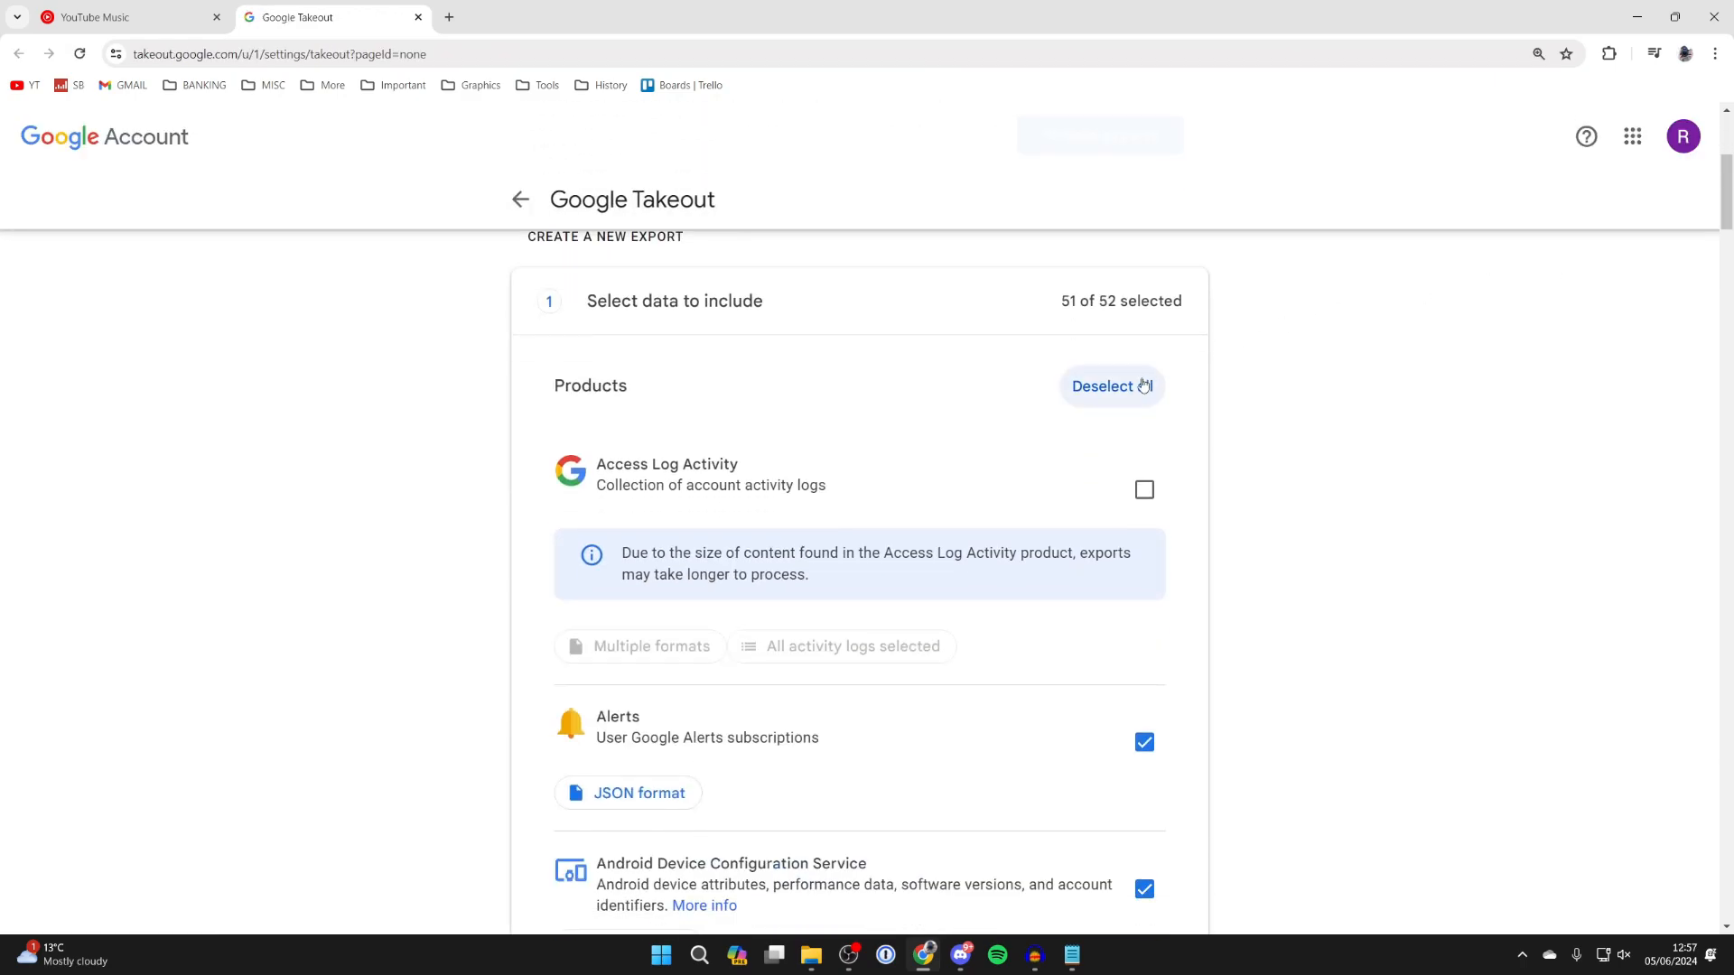
pyautogui.click(1111, 386)
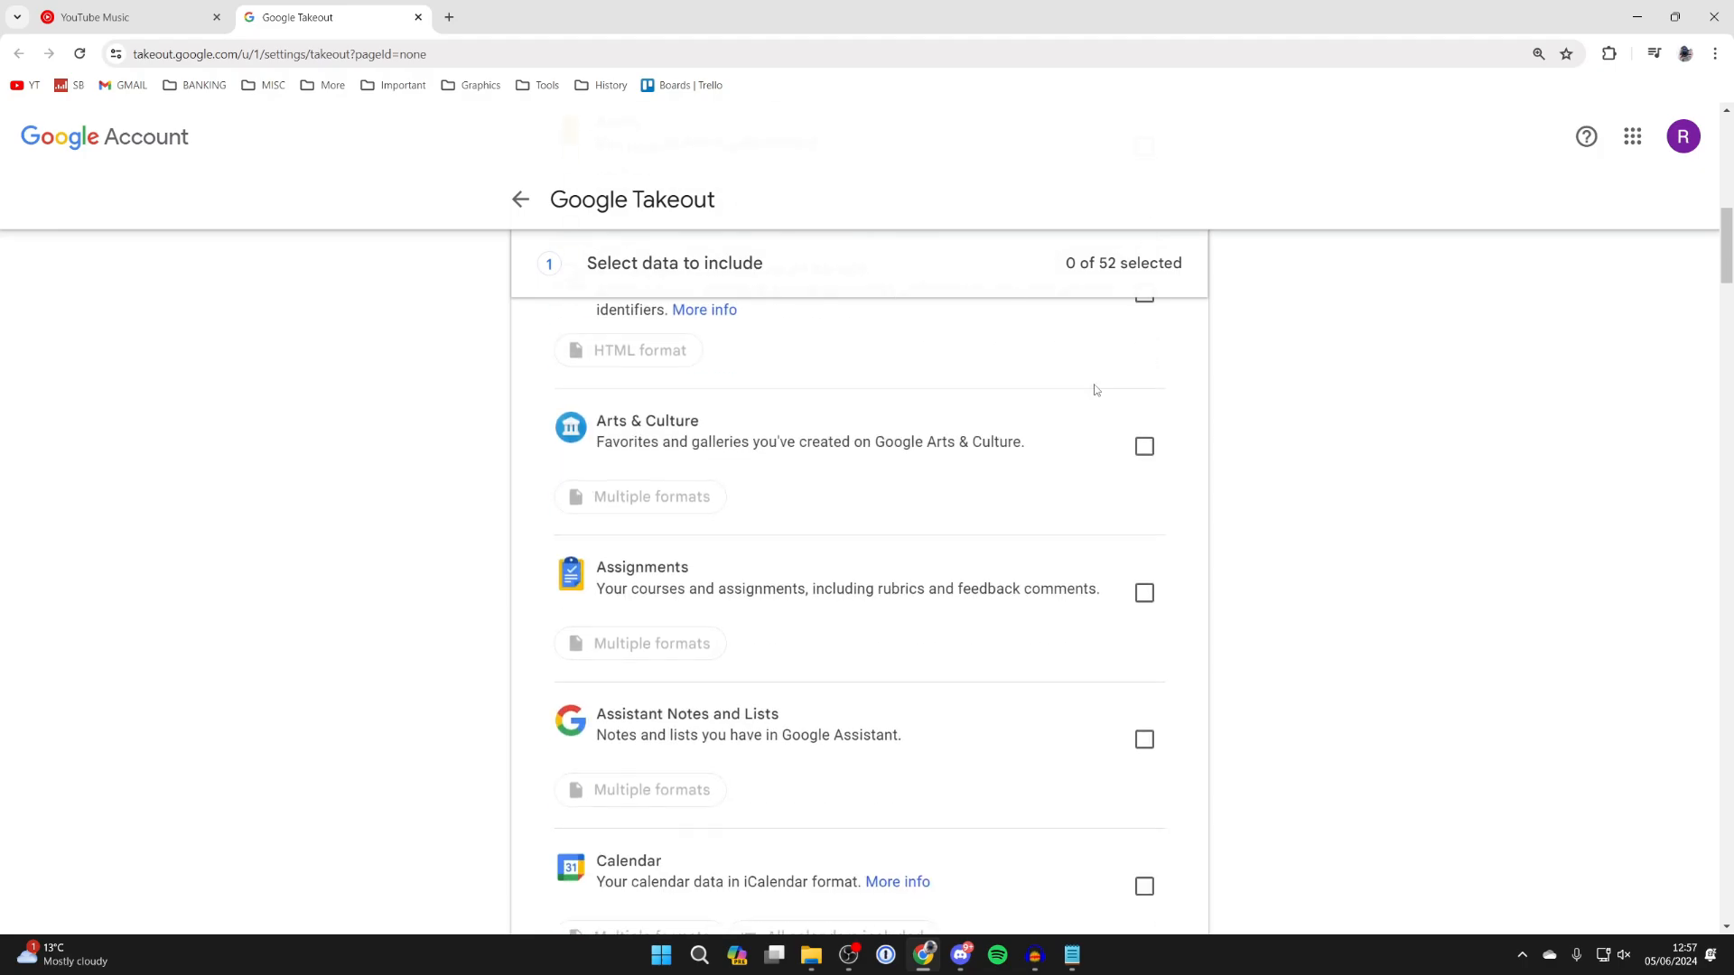
pyautogui.scroll(-3)
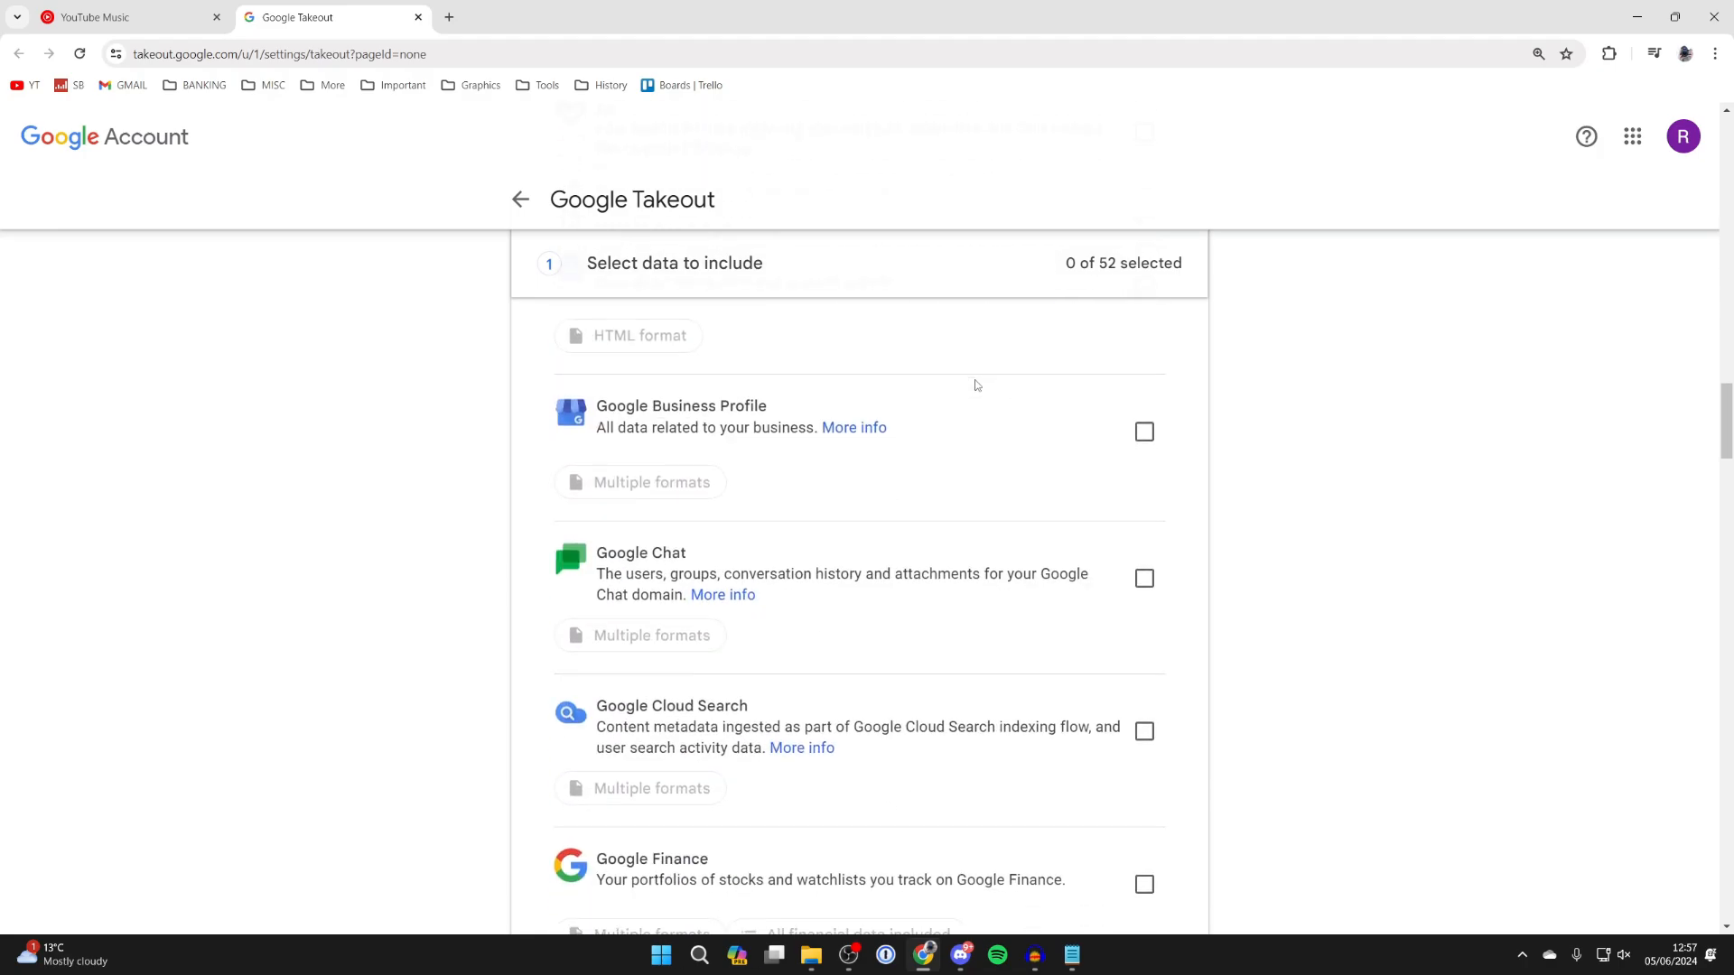
pyautogui.scroll(-3)
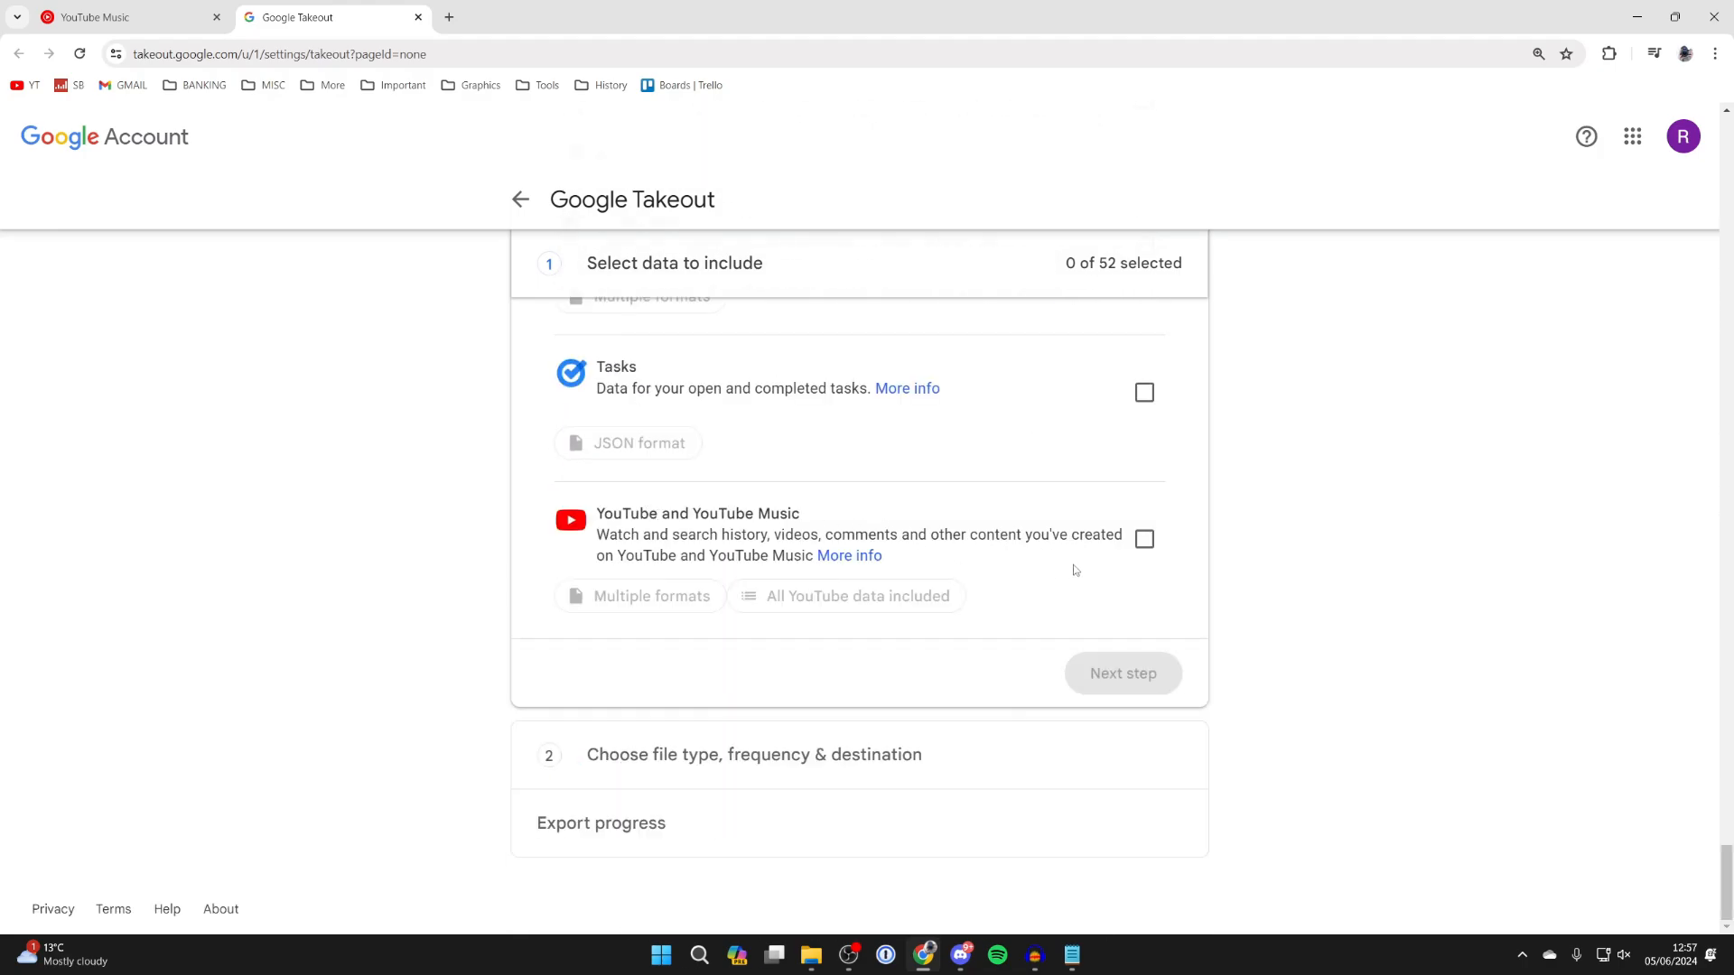
pyautogui.click(1145, 539)
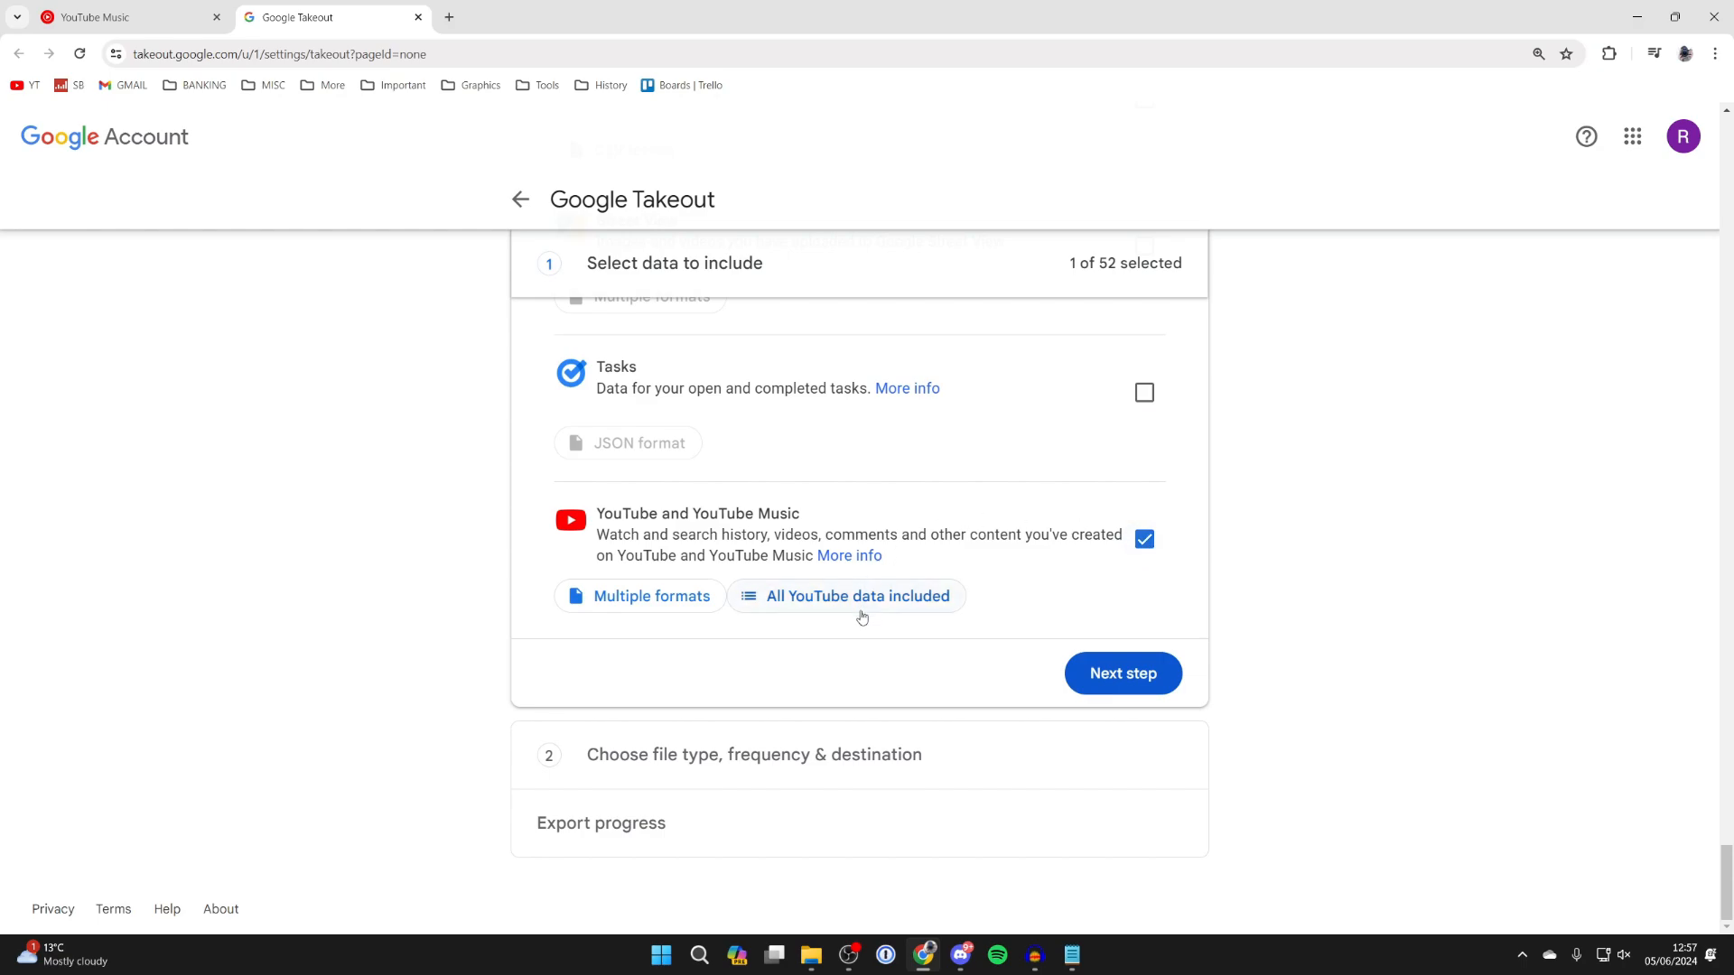
# Restrict the YouTube data types to music-uploads only and confirm
pyautogui.click(856, 596)
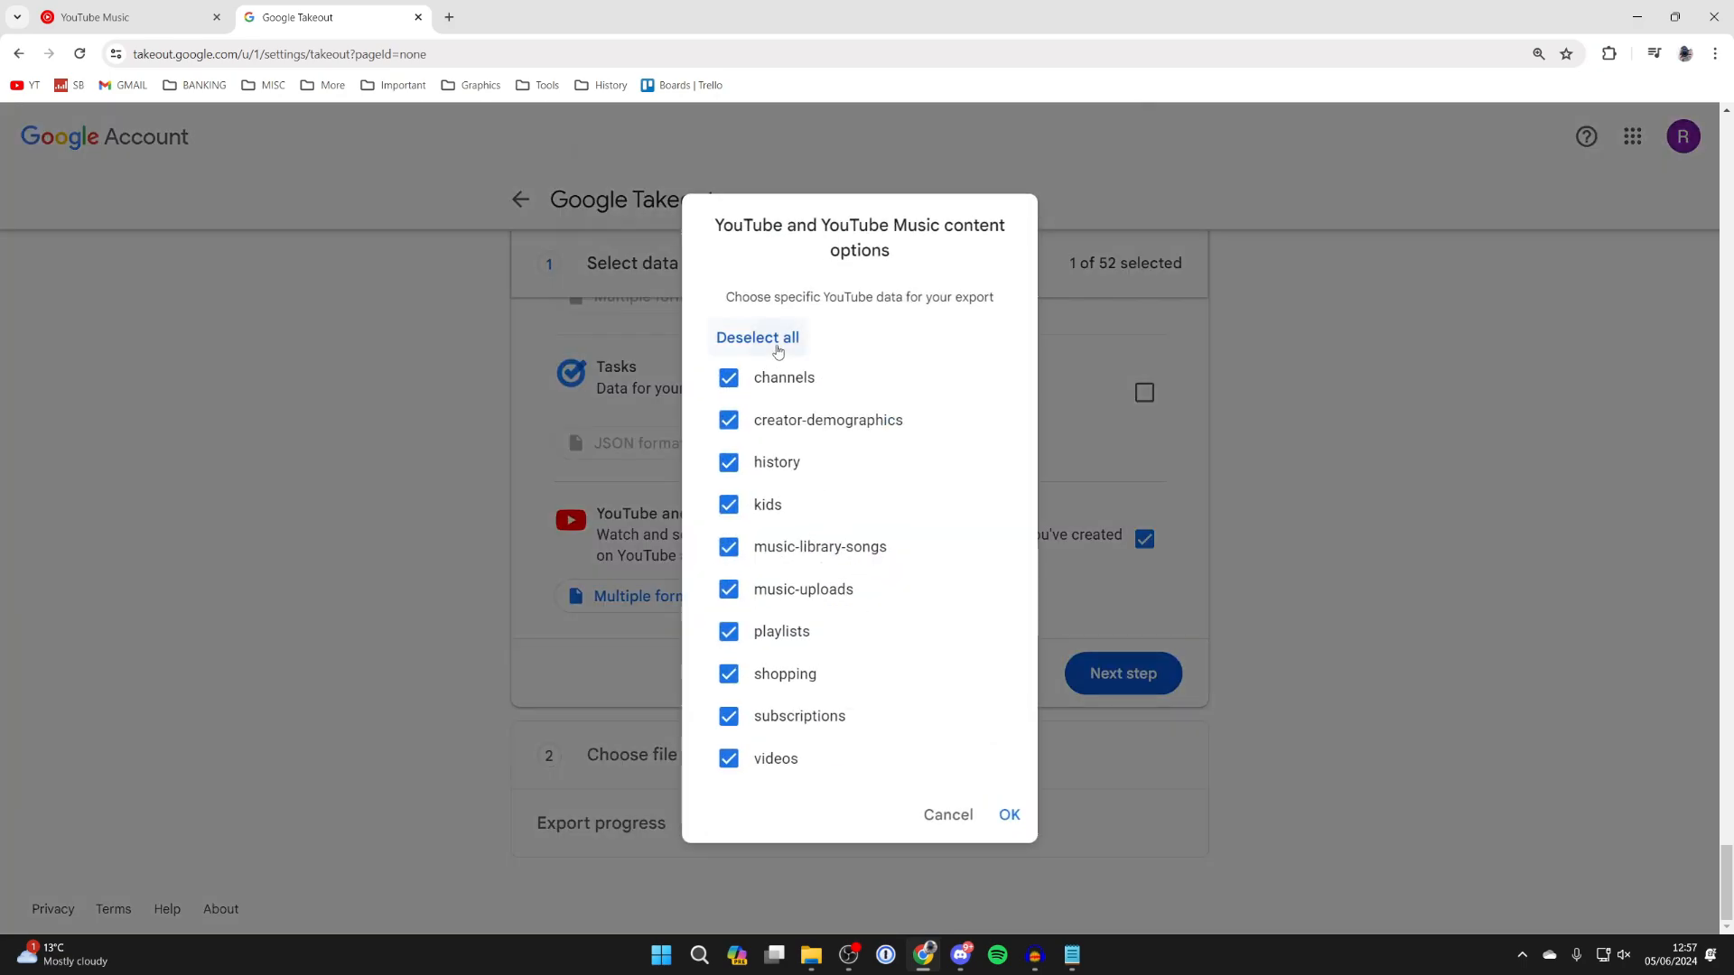
pyautogui.click(757, 338)
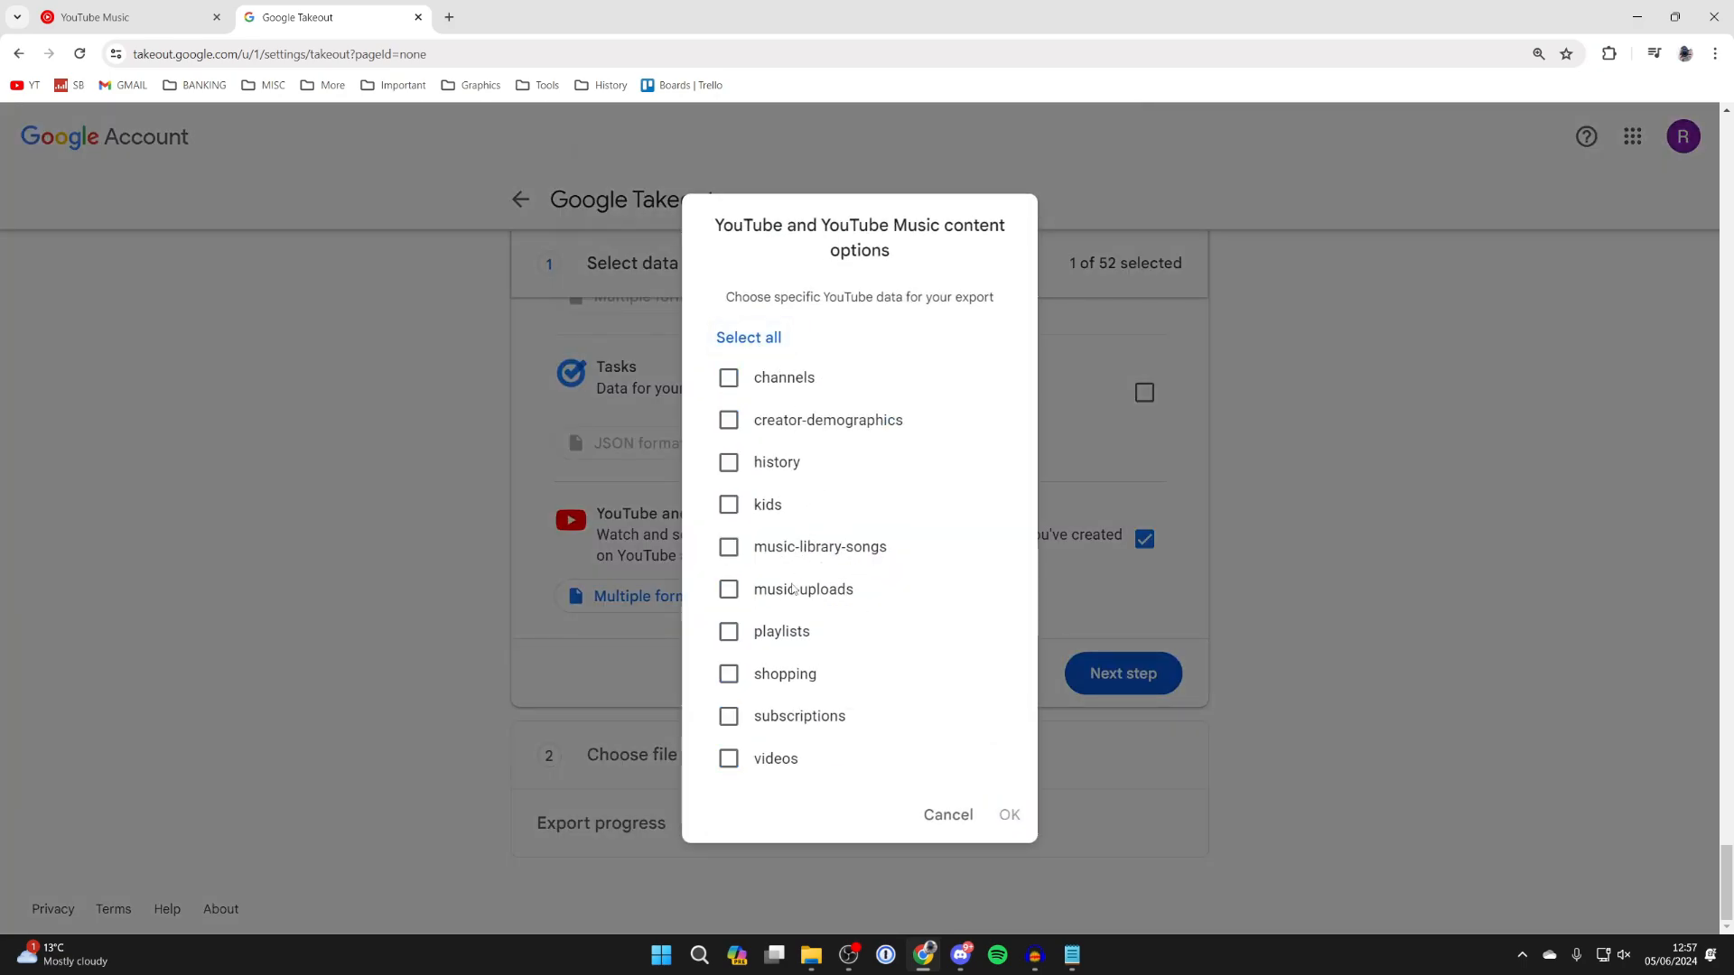
pyautogui.click(728, 588)
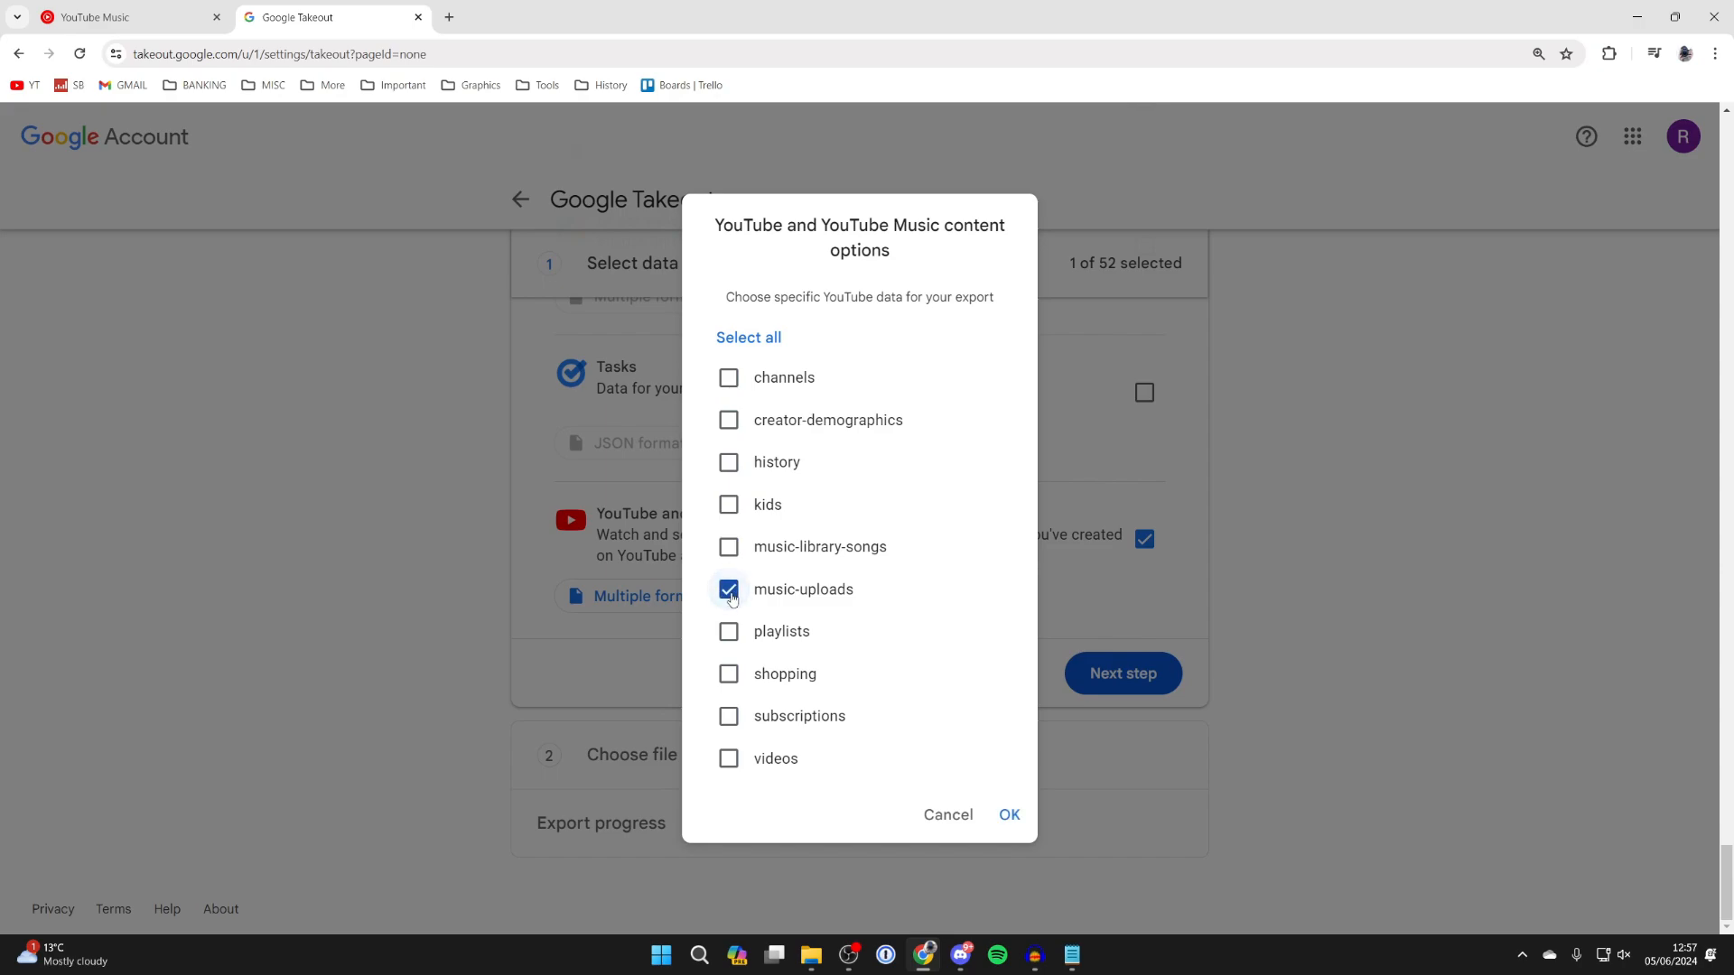
pyautogui.click(1006, 814)
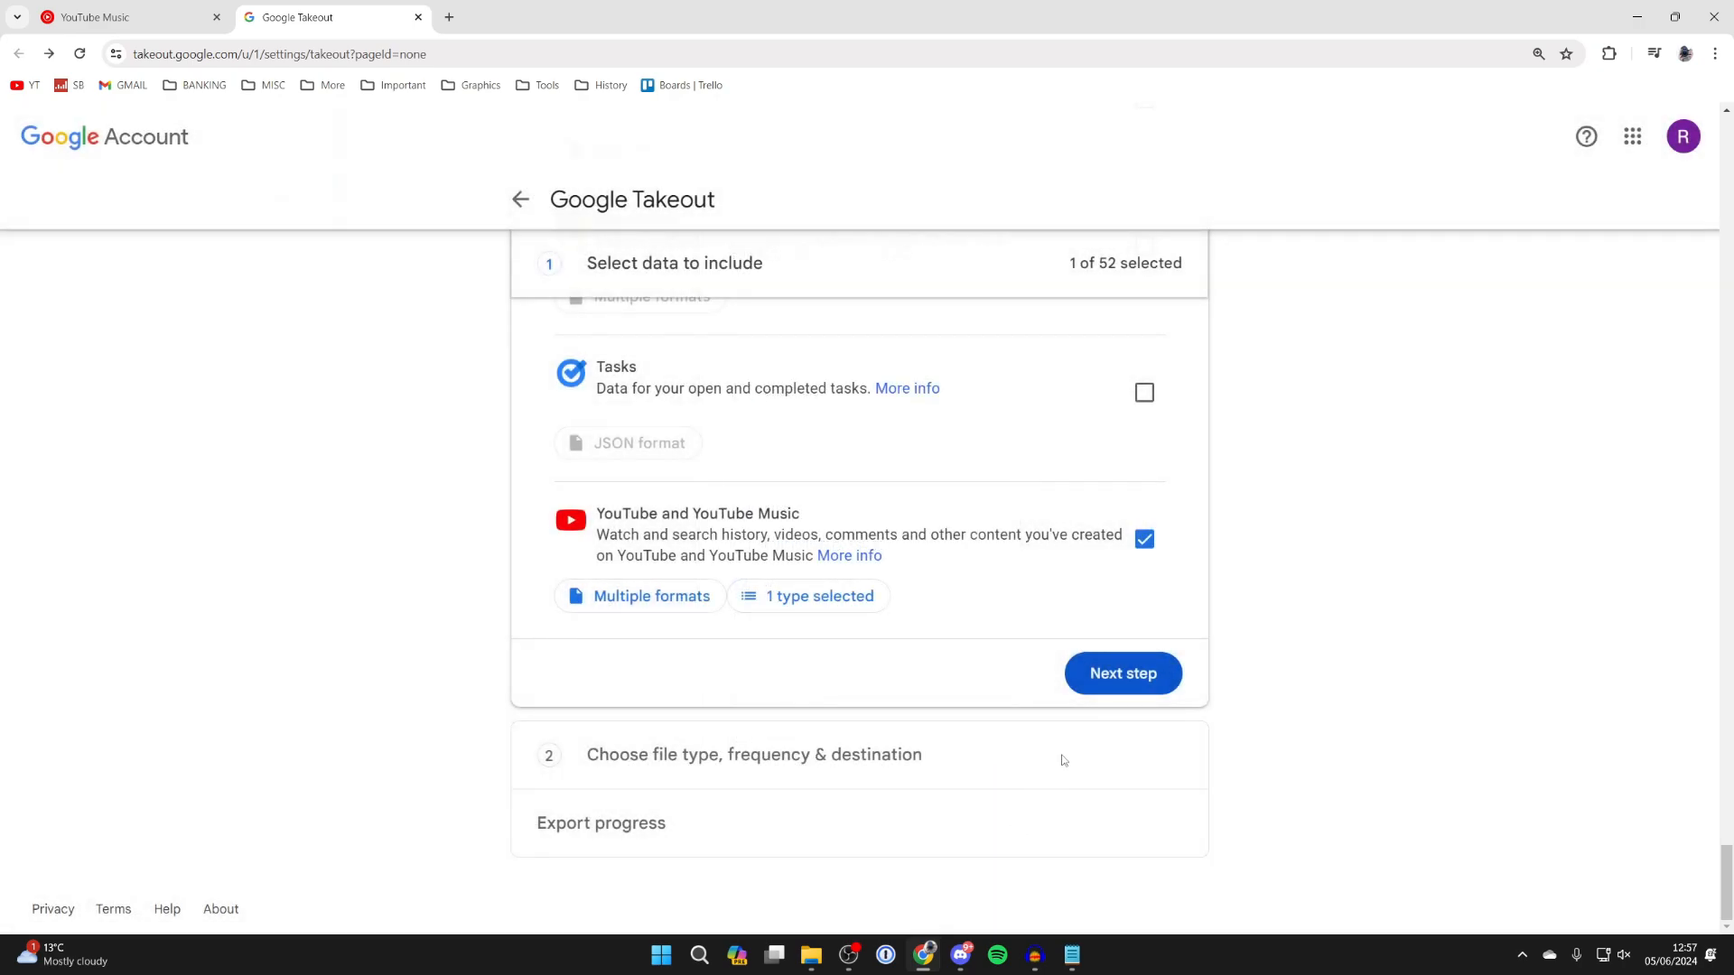
# Configure a one-time emailed export as .zip with the largest split file size
pyautogui.click(1121, 674)
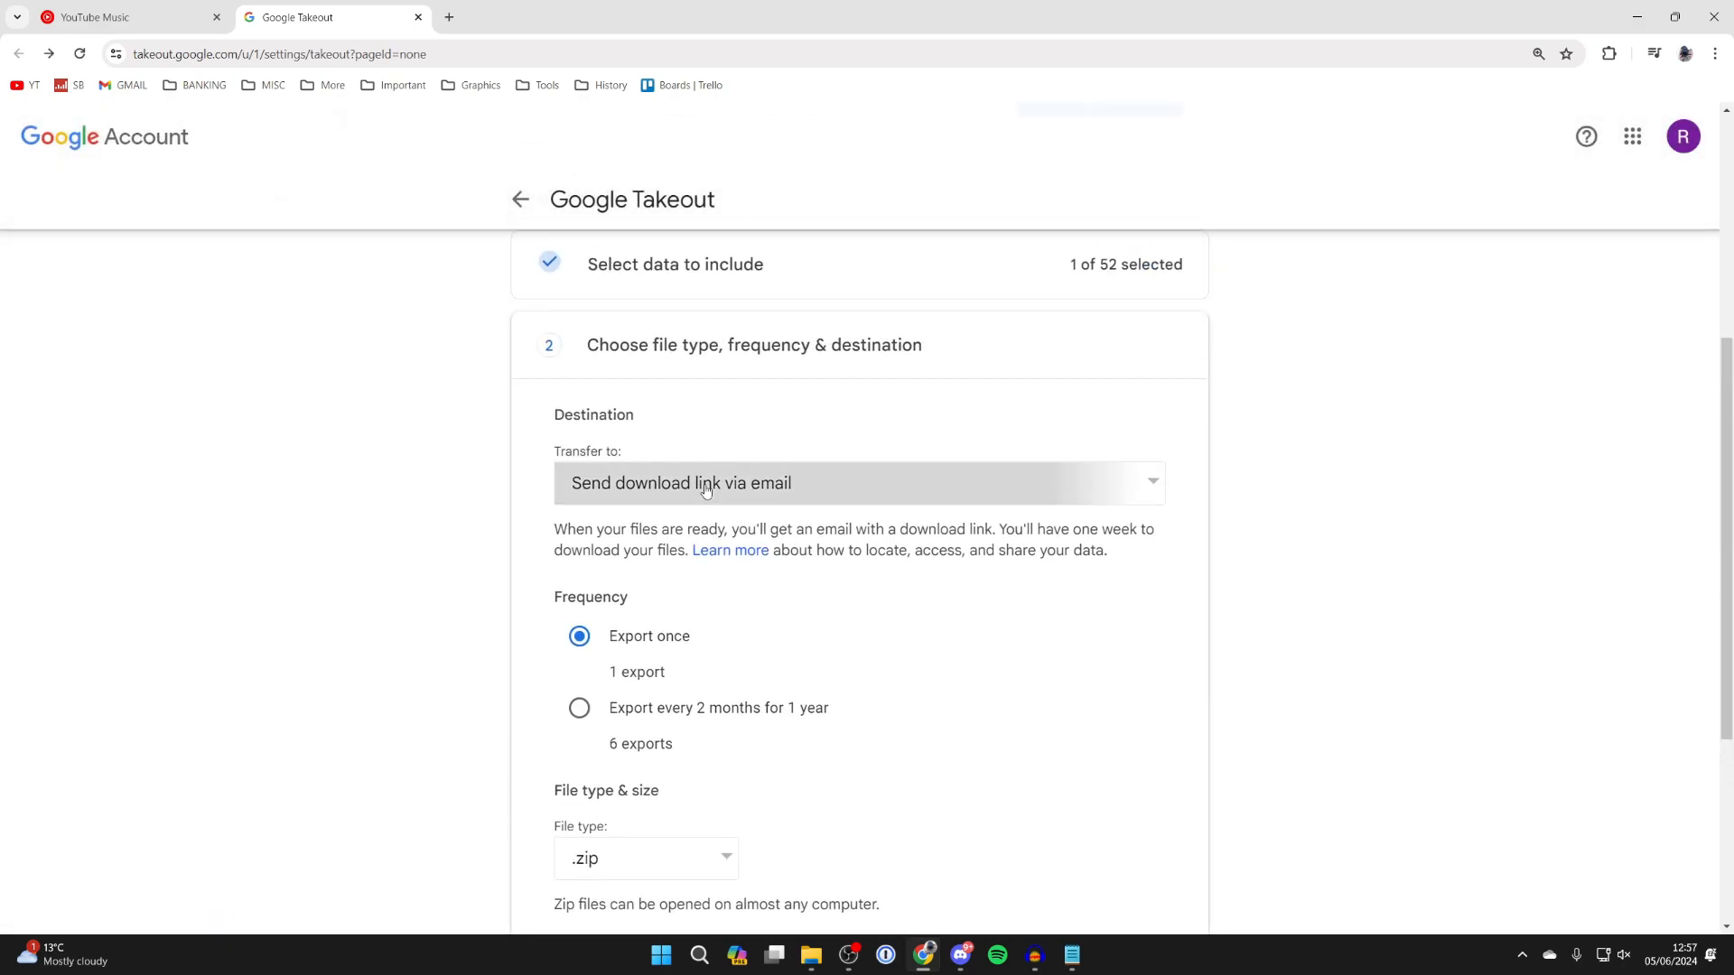
pyautogui.moveTo(677, 491)
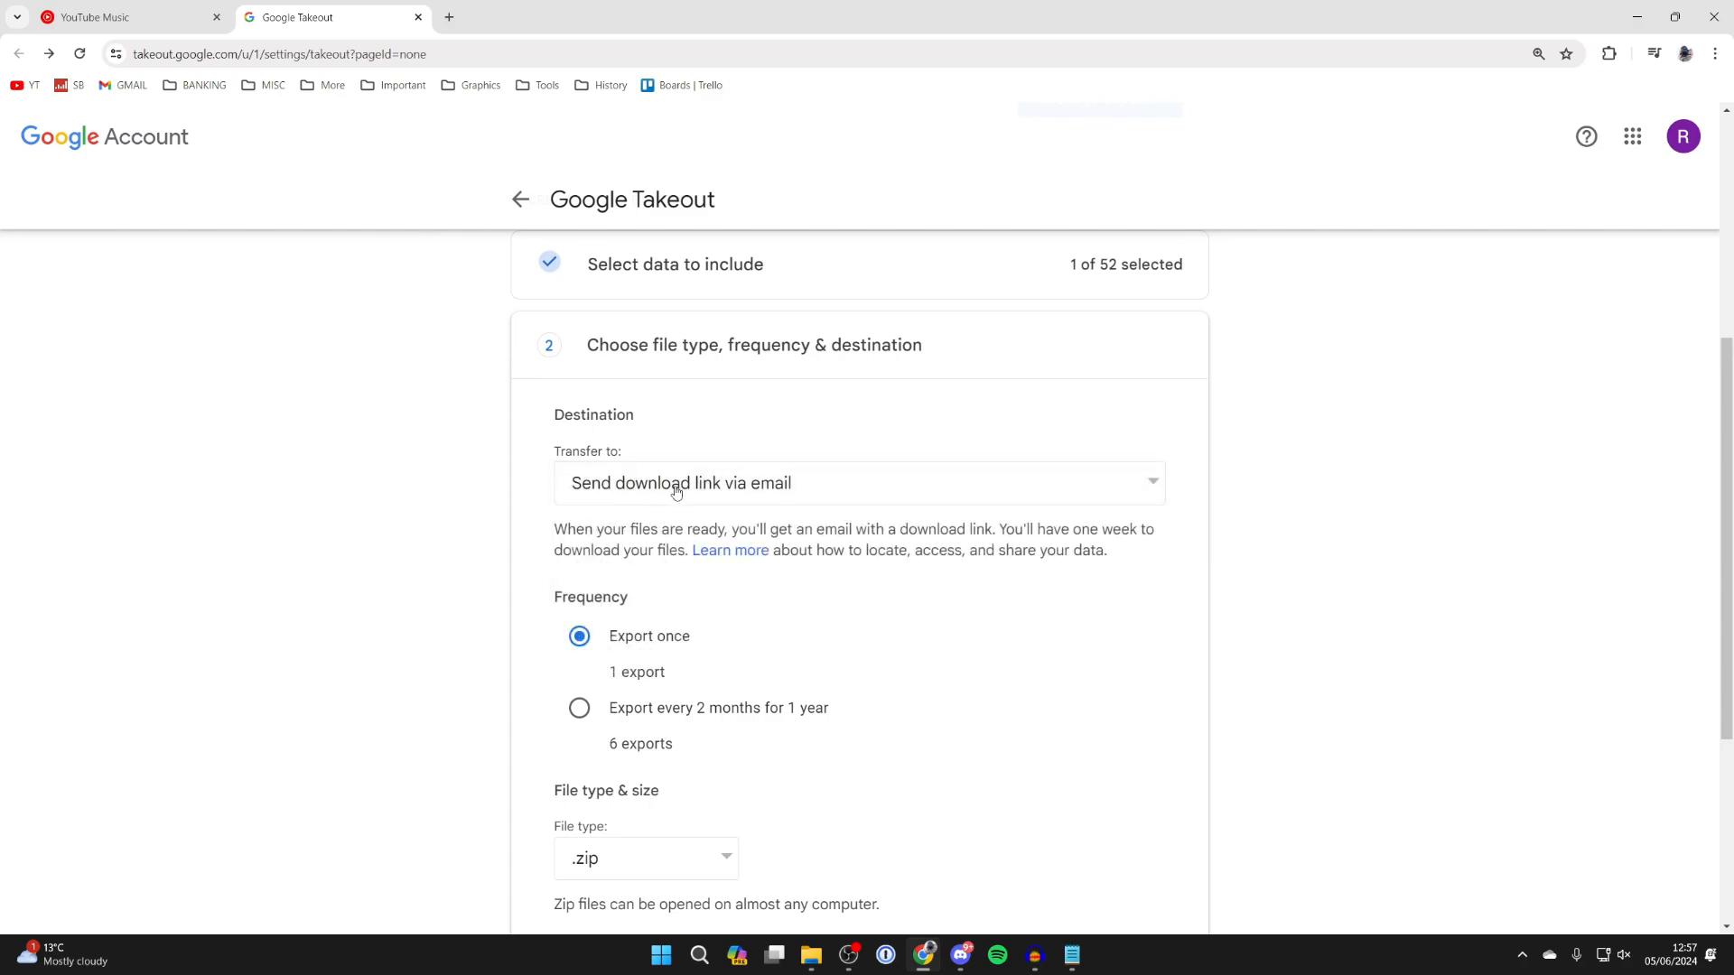
pyautogui.scroll(-3)
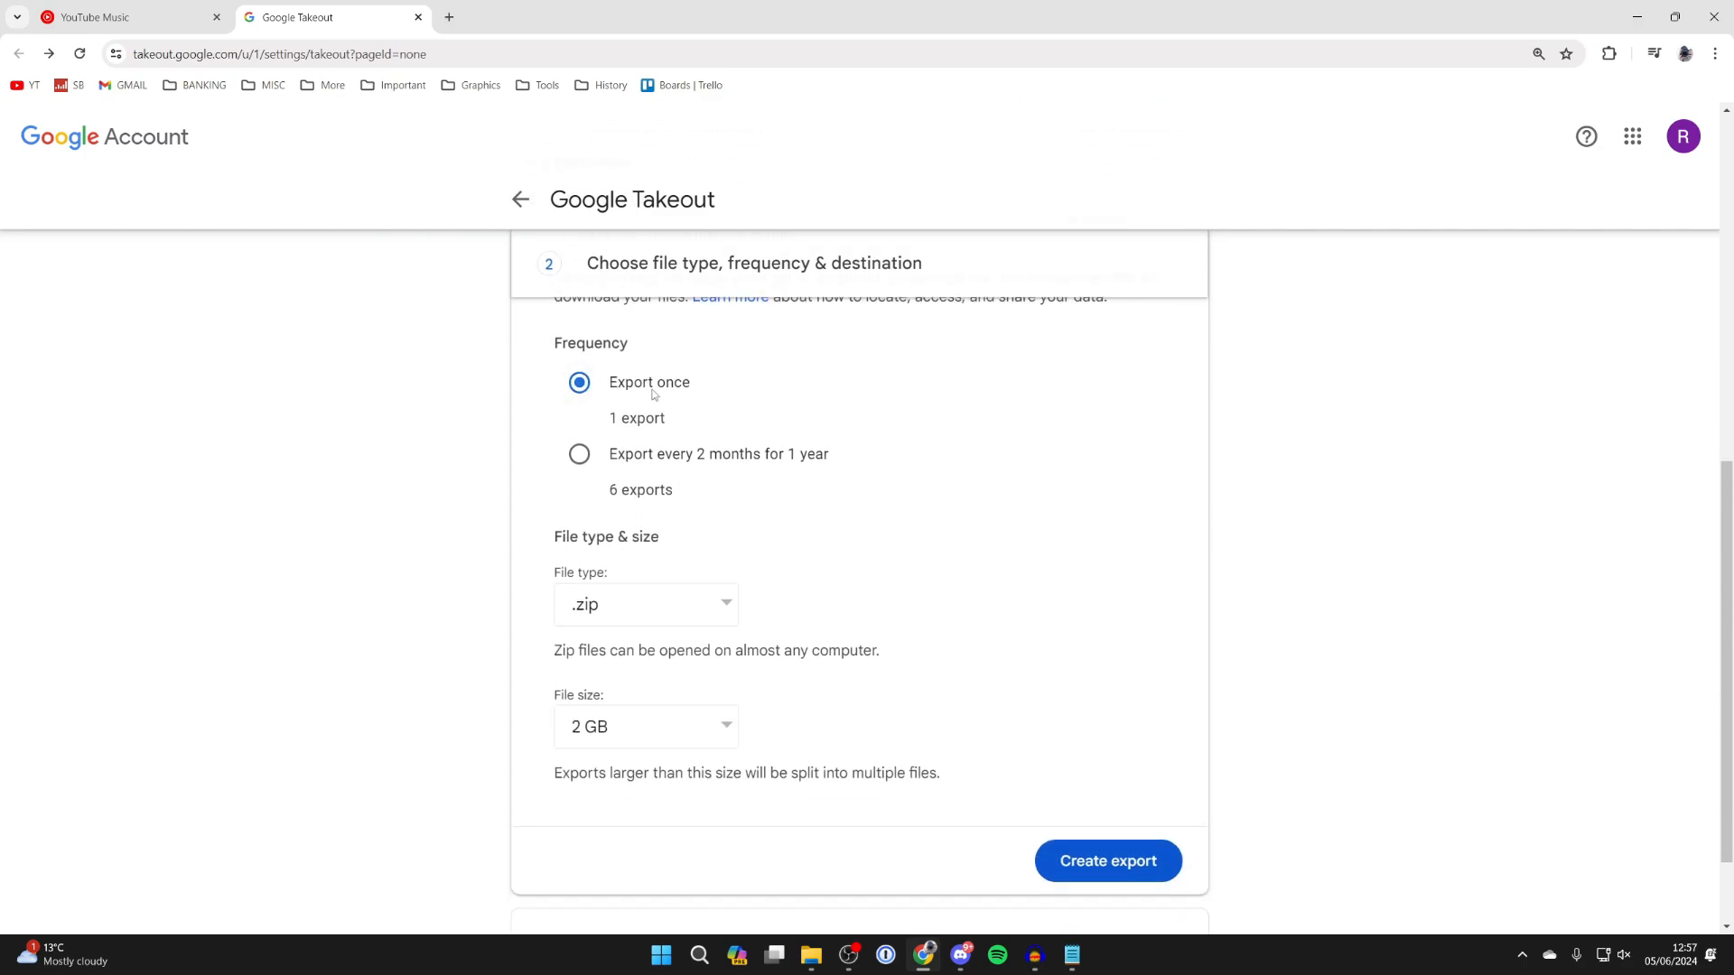
pyautogui.click(646, 603)
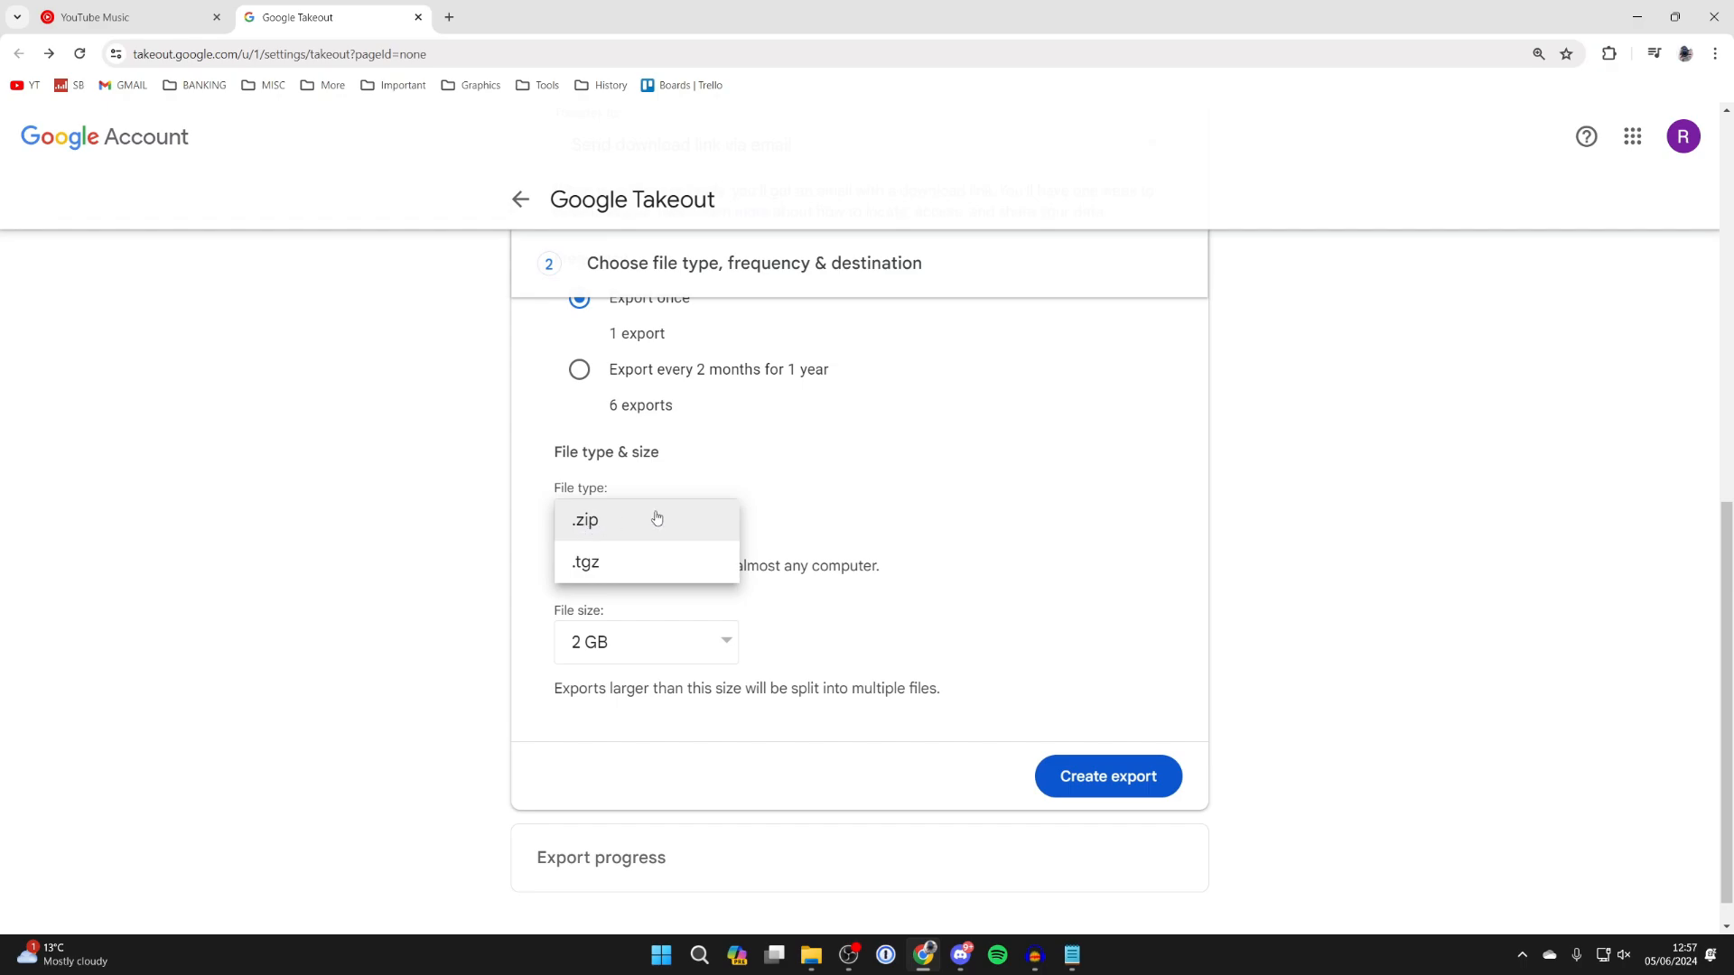
pyautogui.click(583, 520)
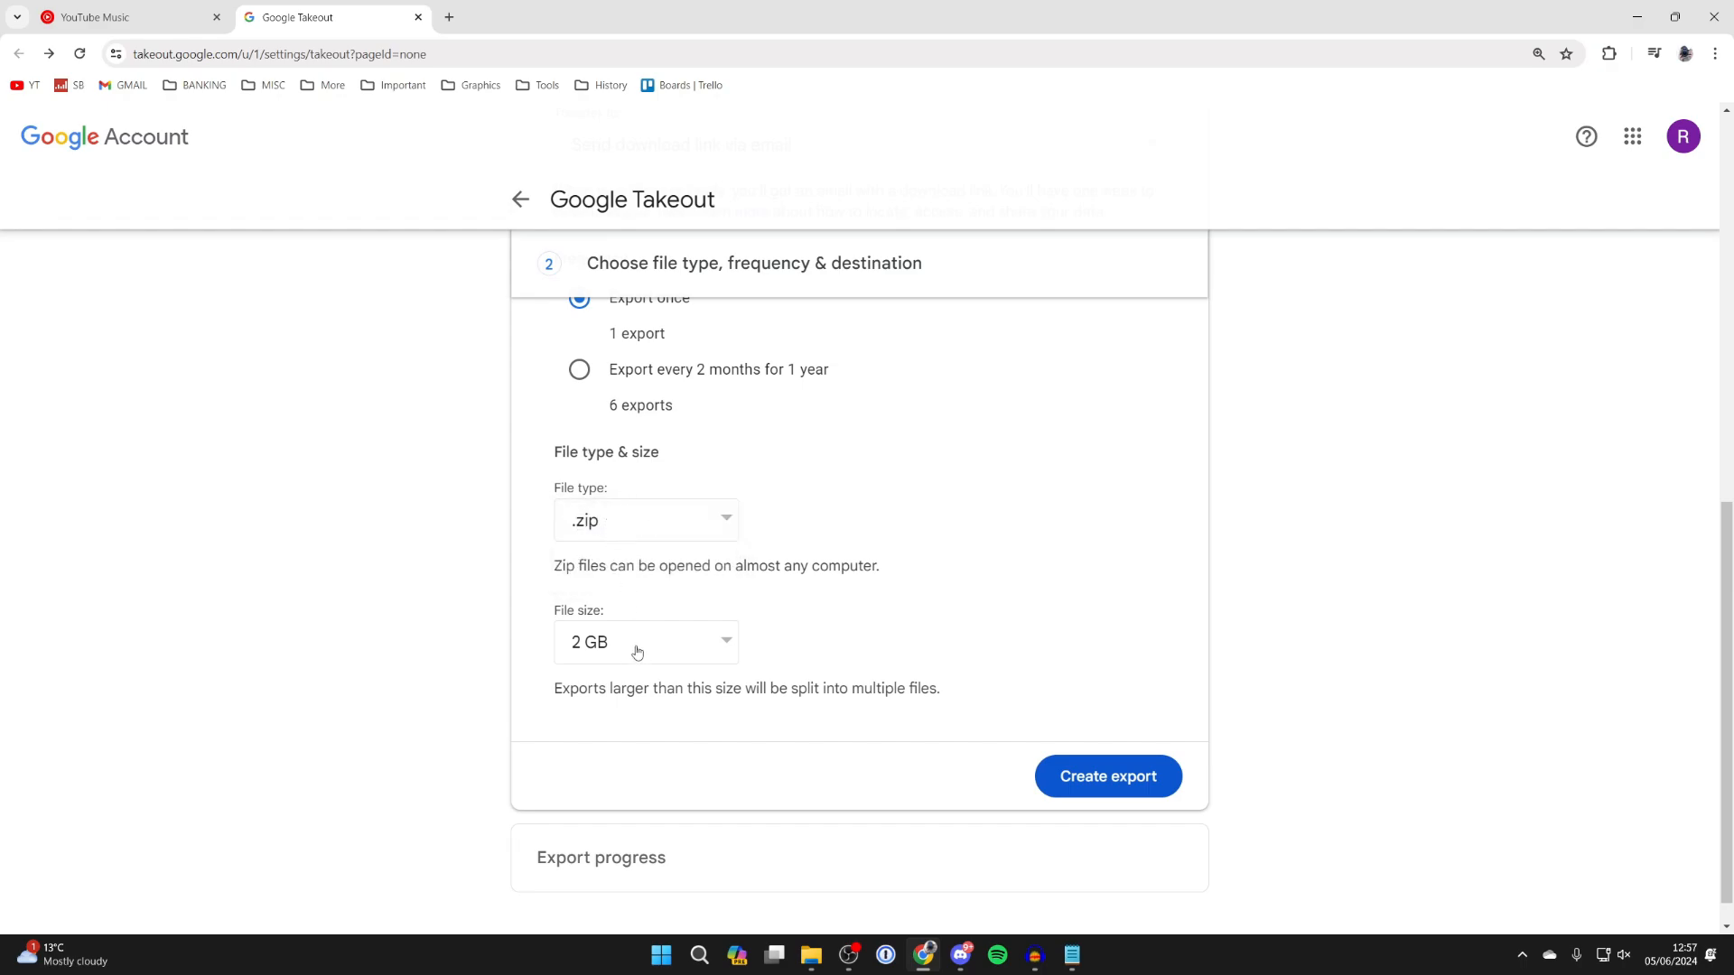
pyautogui.click(647, 643)
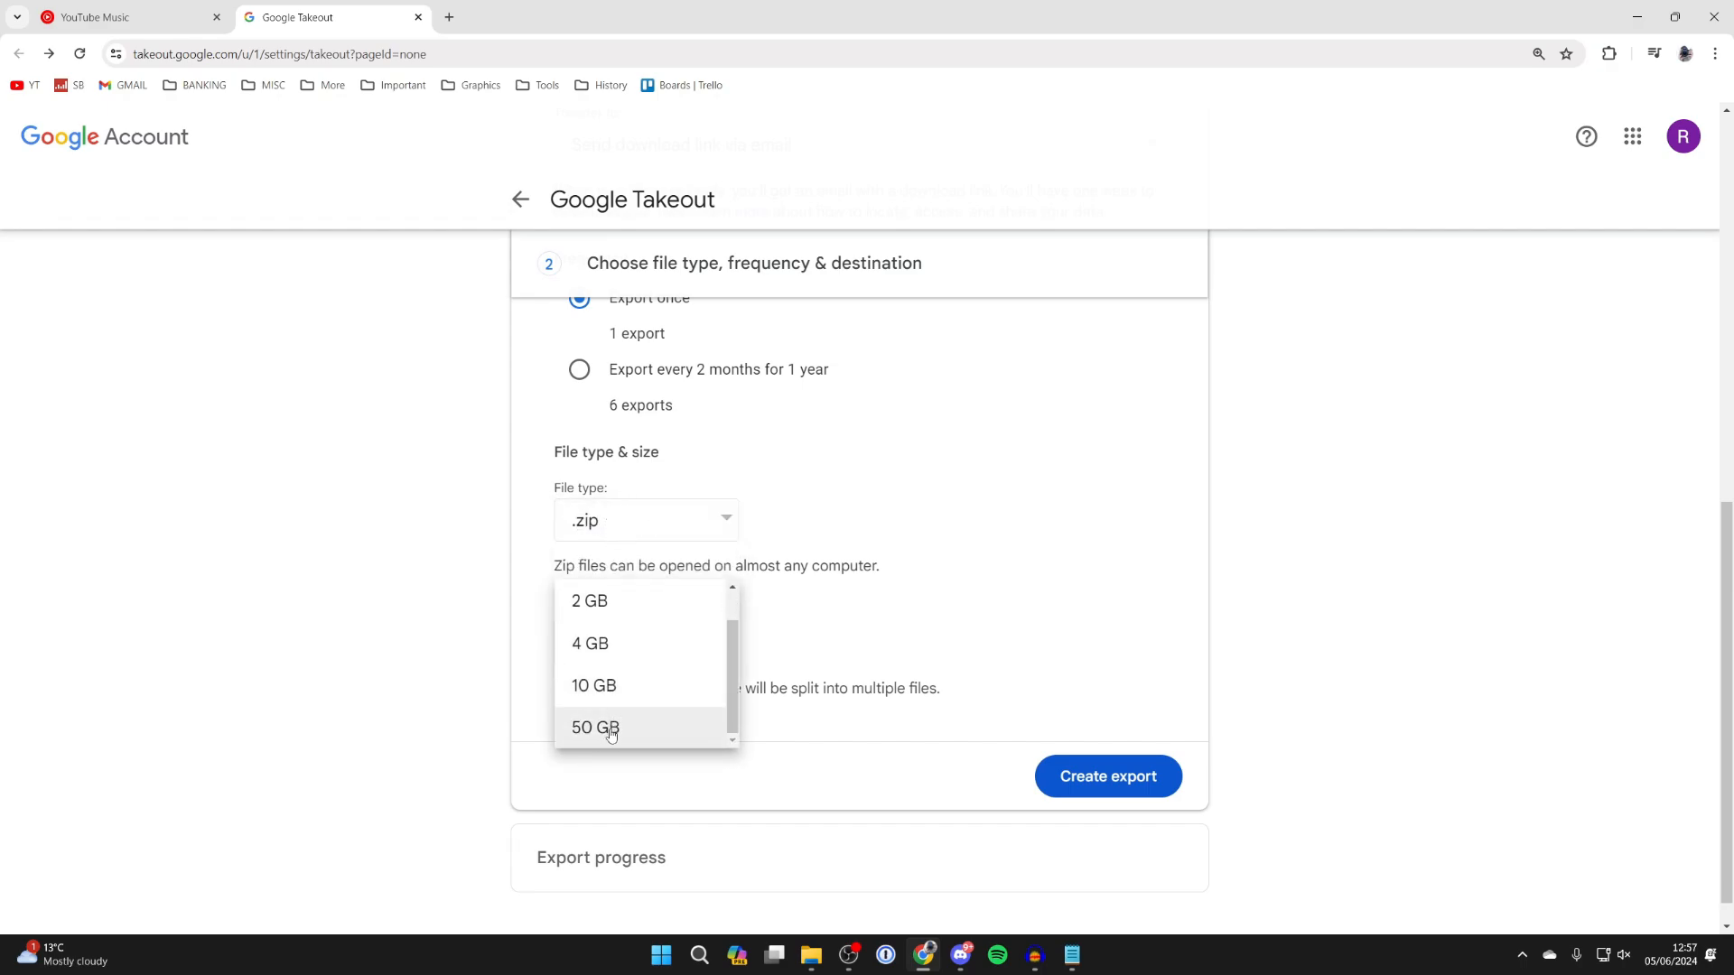
pyautogui.click(1107, 775)
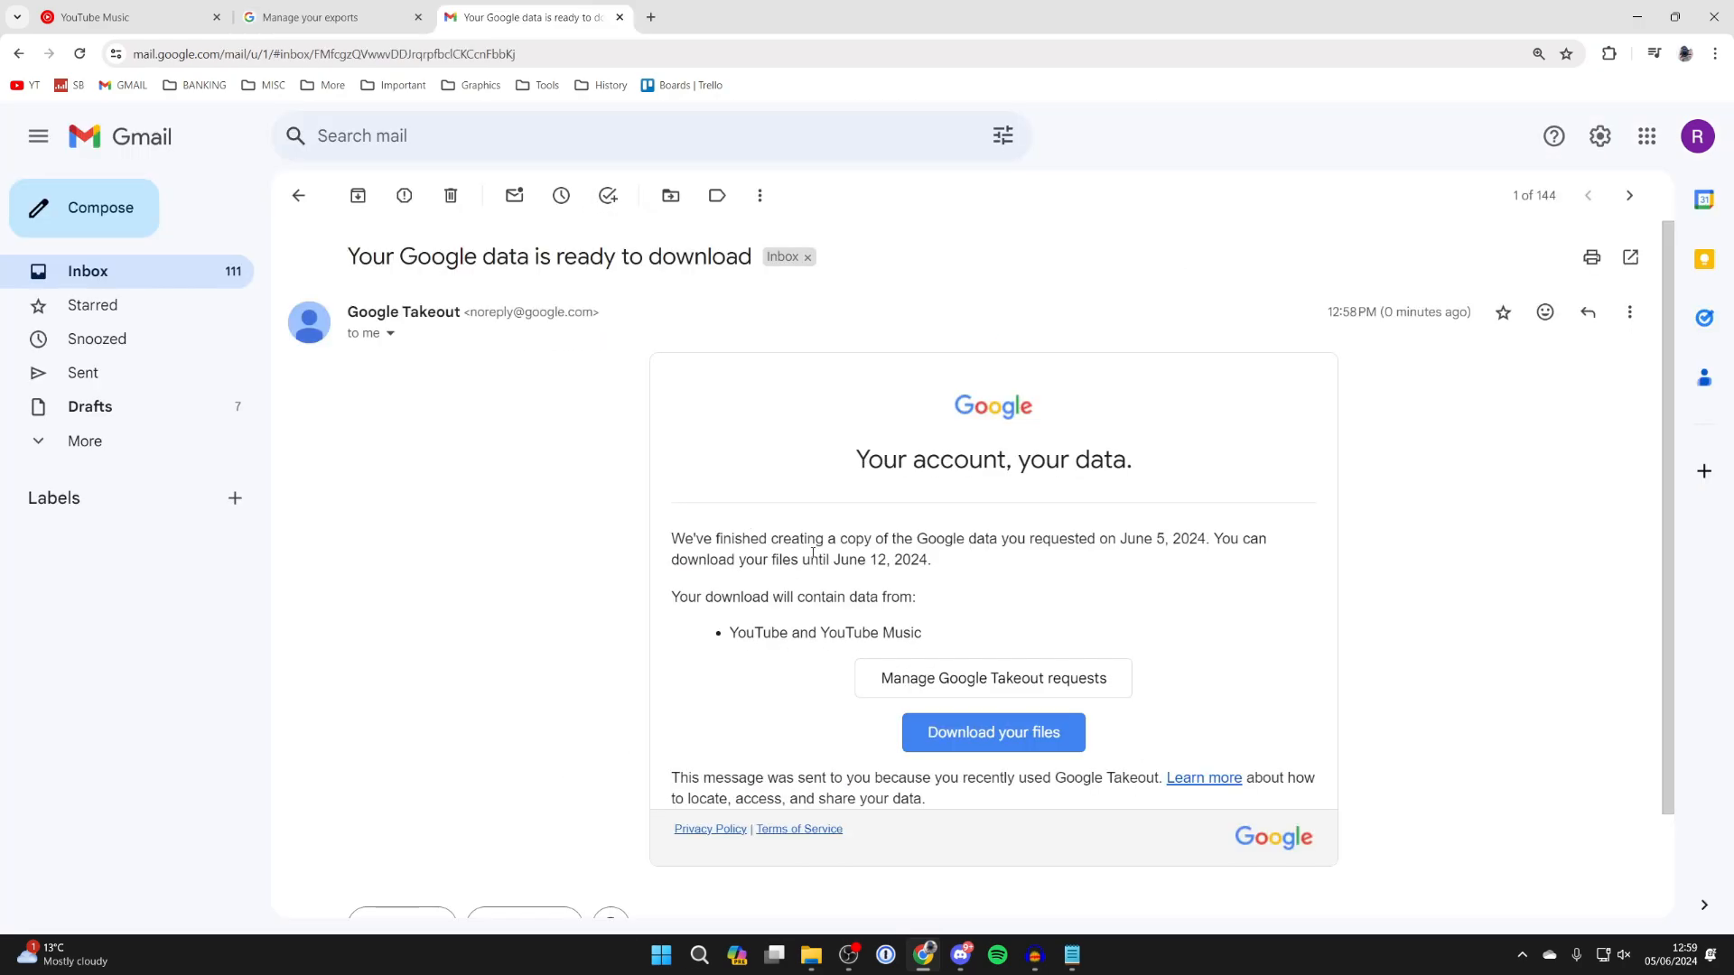
pyautogui.moveTo(743, 381)
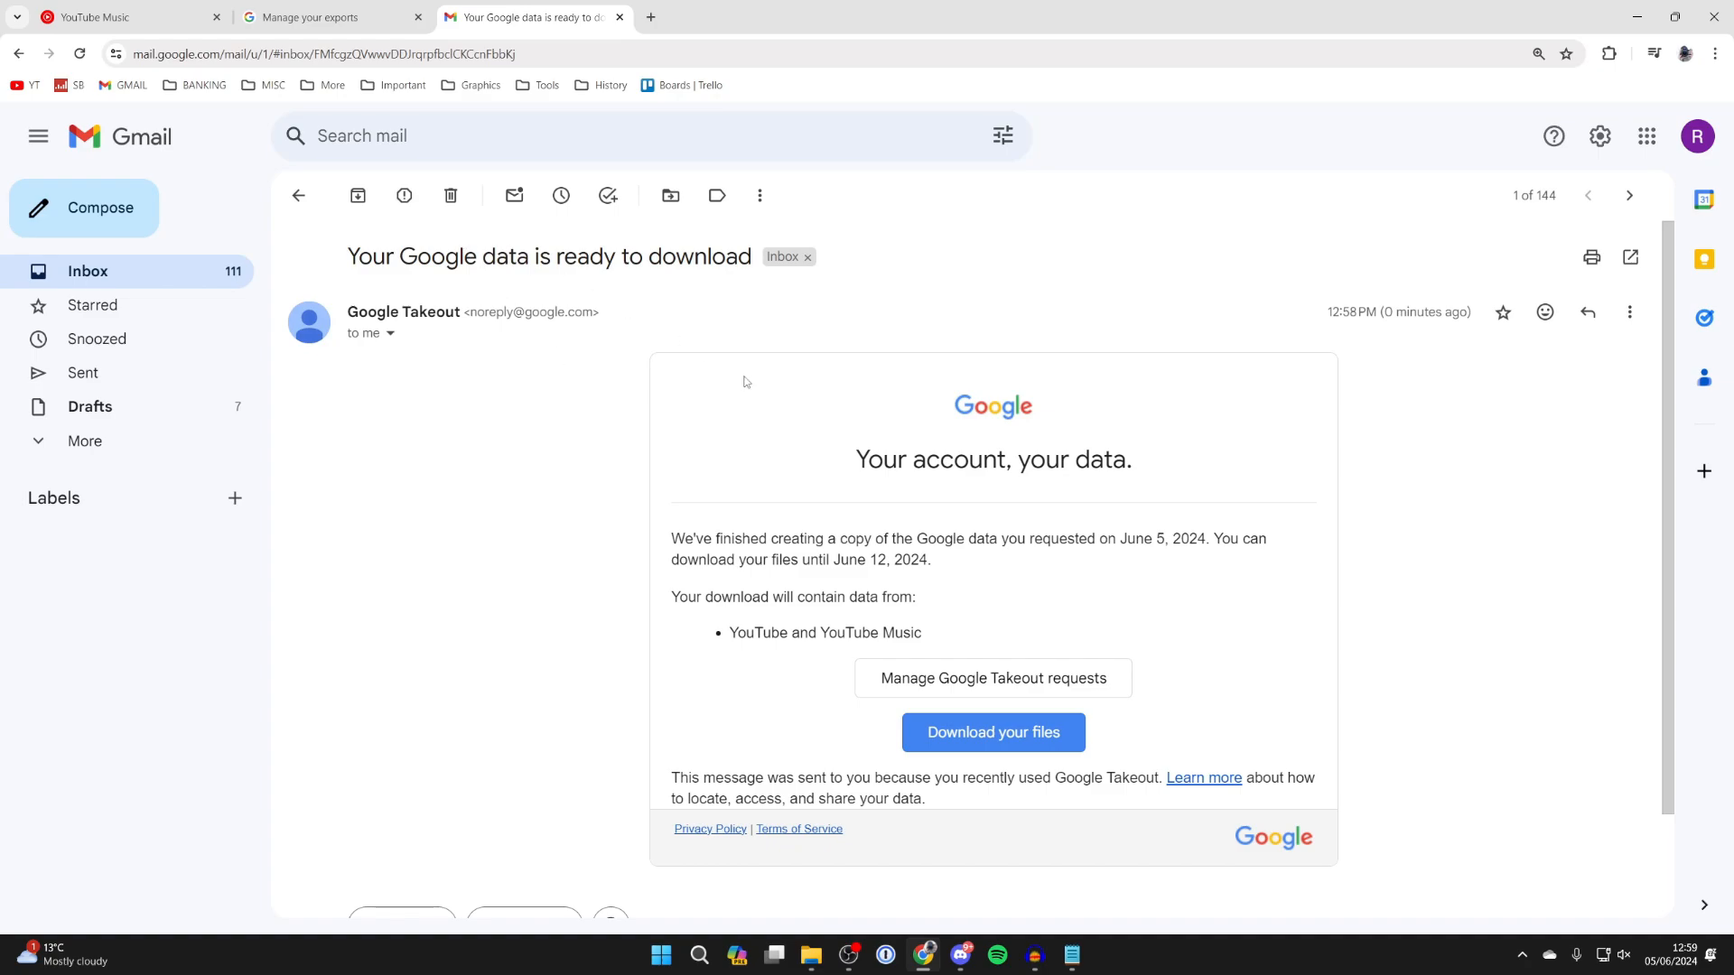
# Download the export zip from the Gmail message and show it in its folder
pyautogui.click(992, 731)
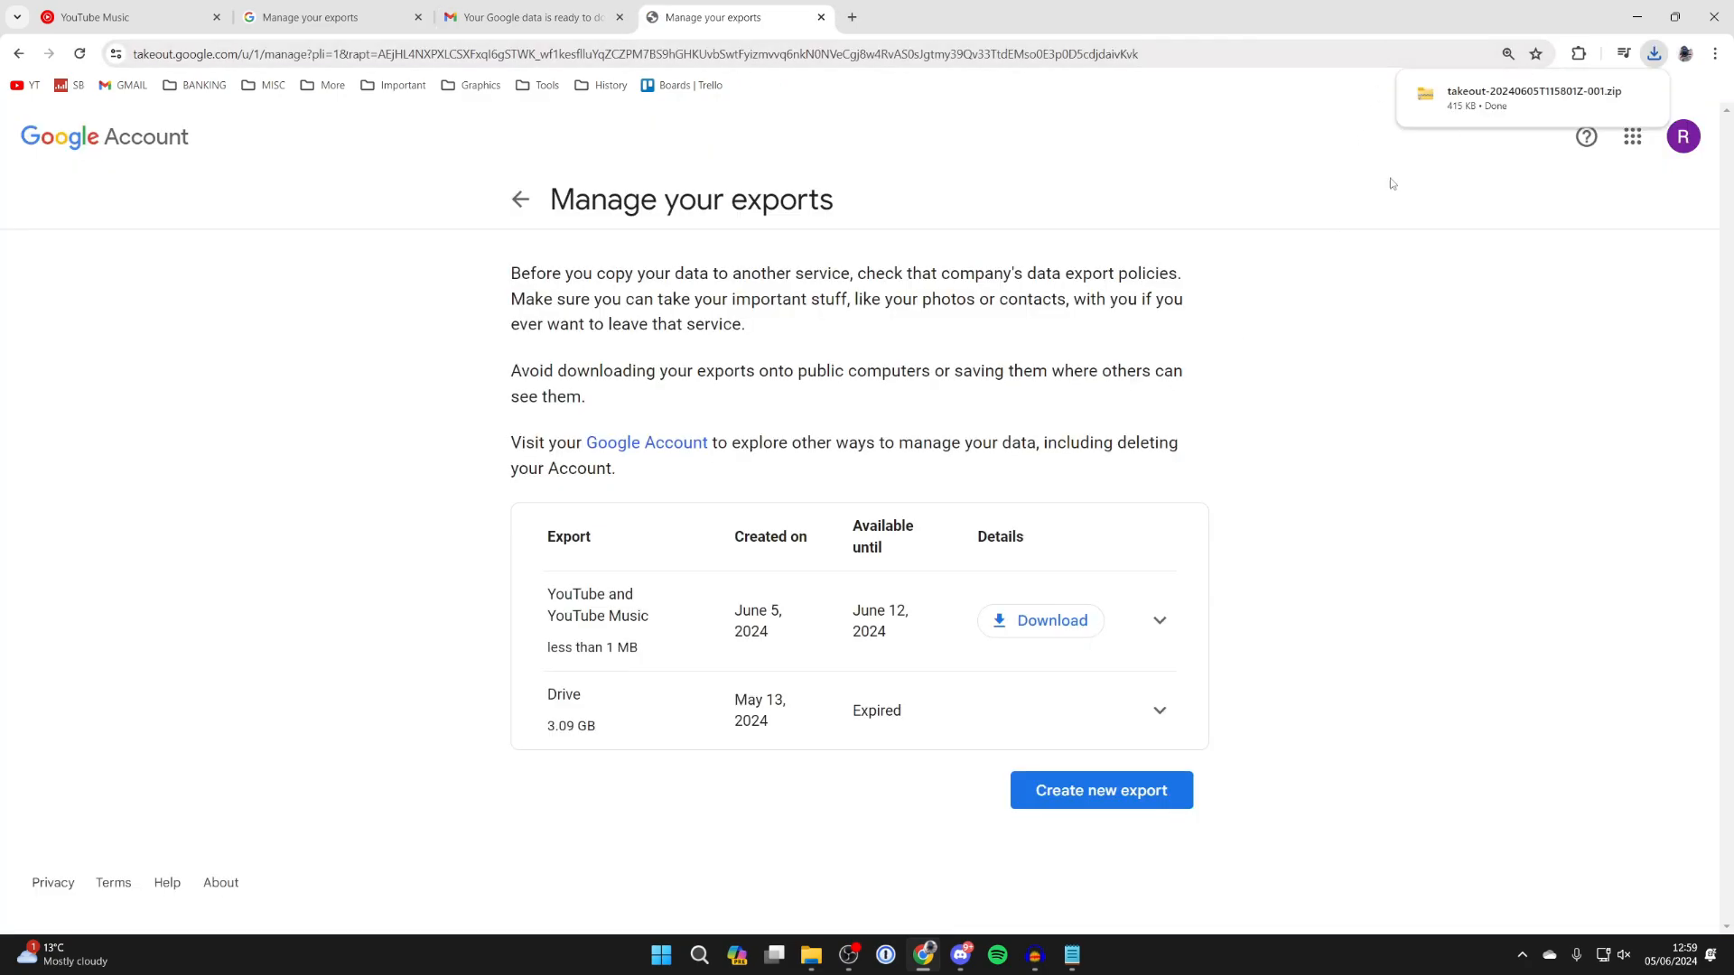
pyautogui.click(1531, 97)
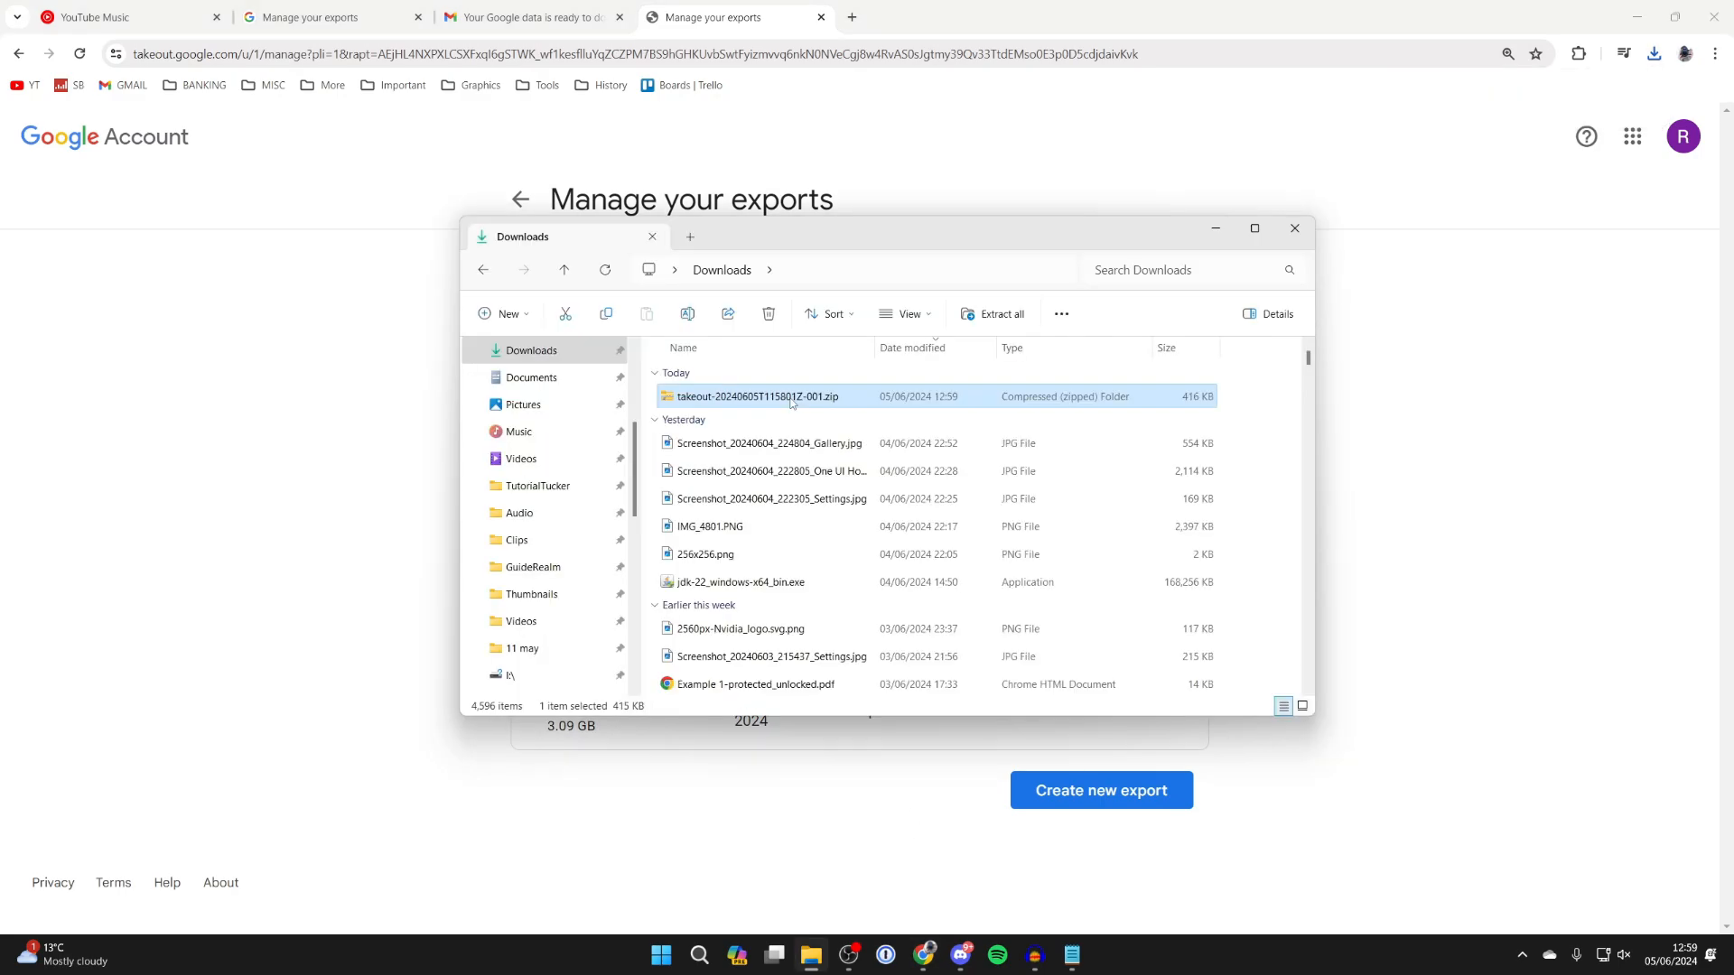
# Browse into the zip's YouTube and YouTube Music folder and copy song 1.mp3 and song 2.mp3 out
pyautogui.doubleClick(755, 396)
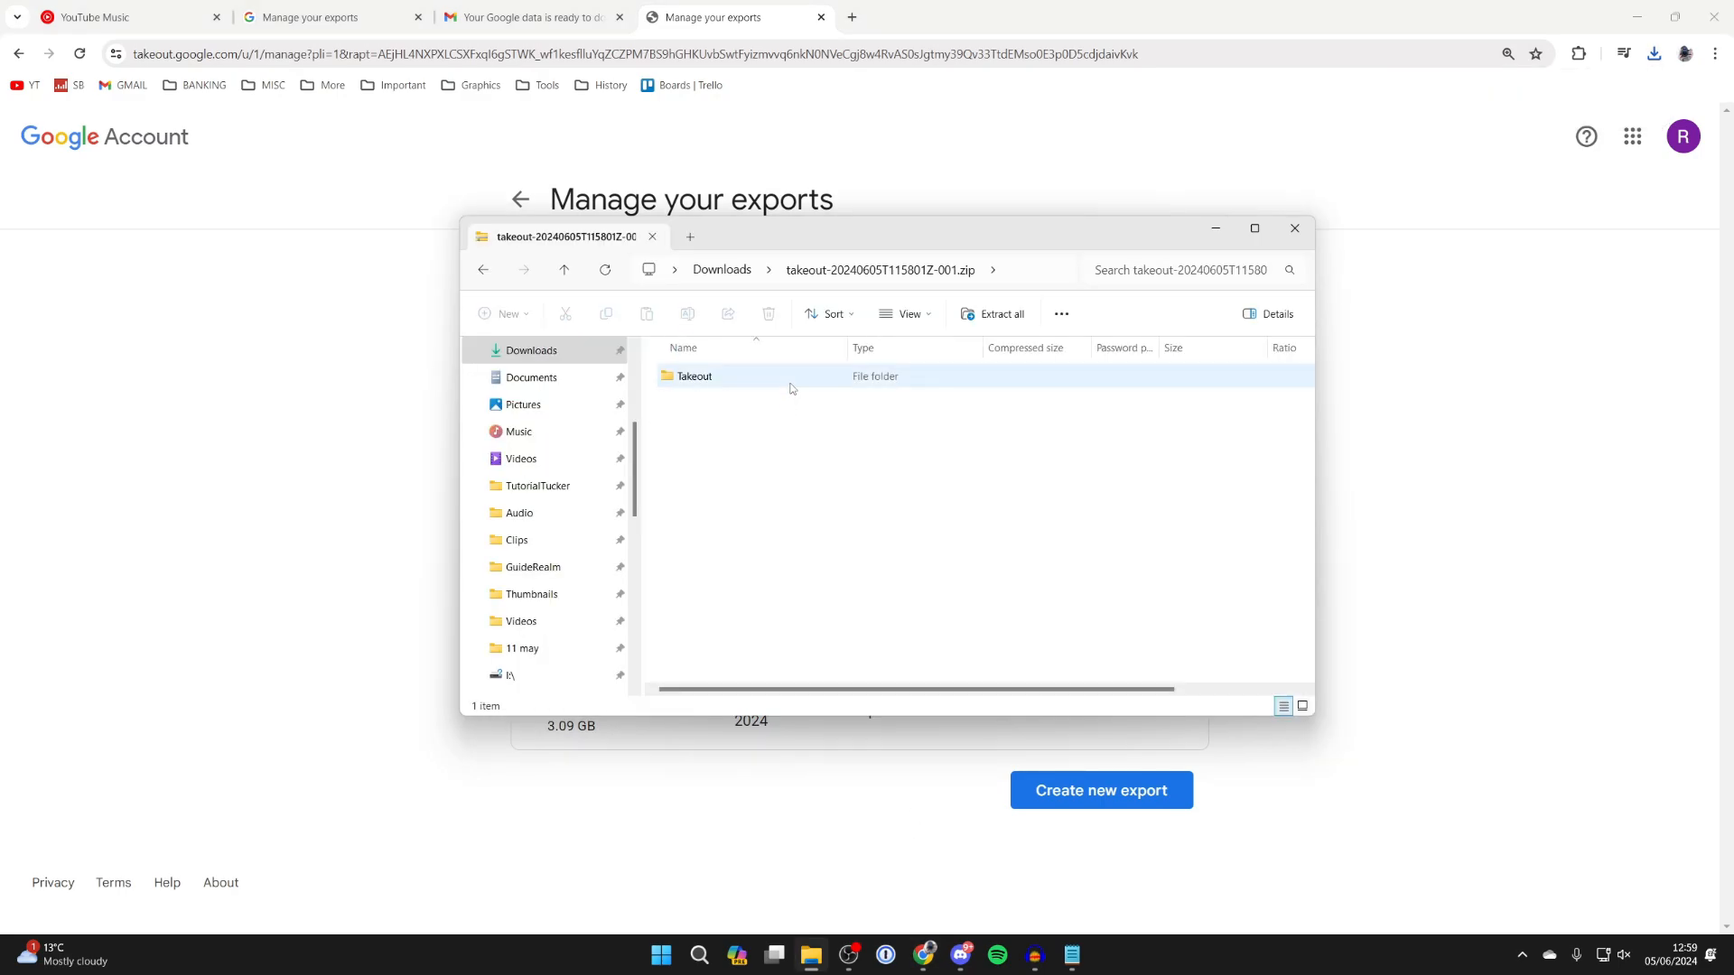
pyautogui.doubleClick(693, 376)
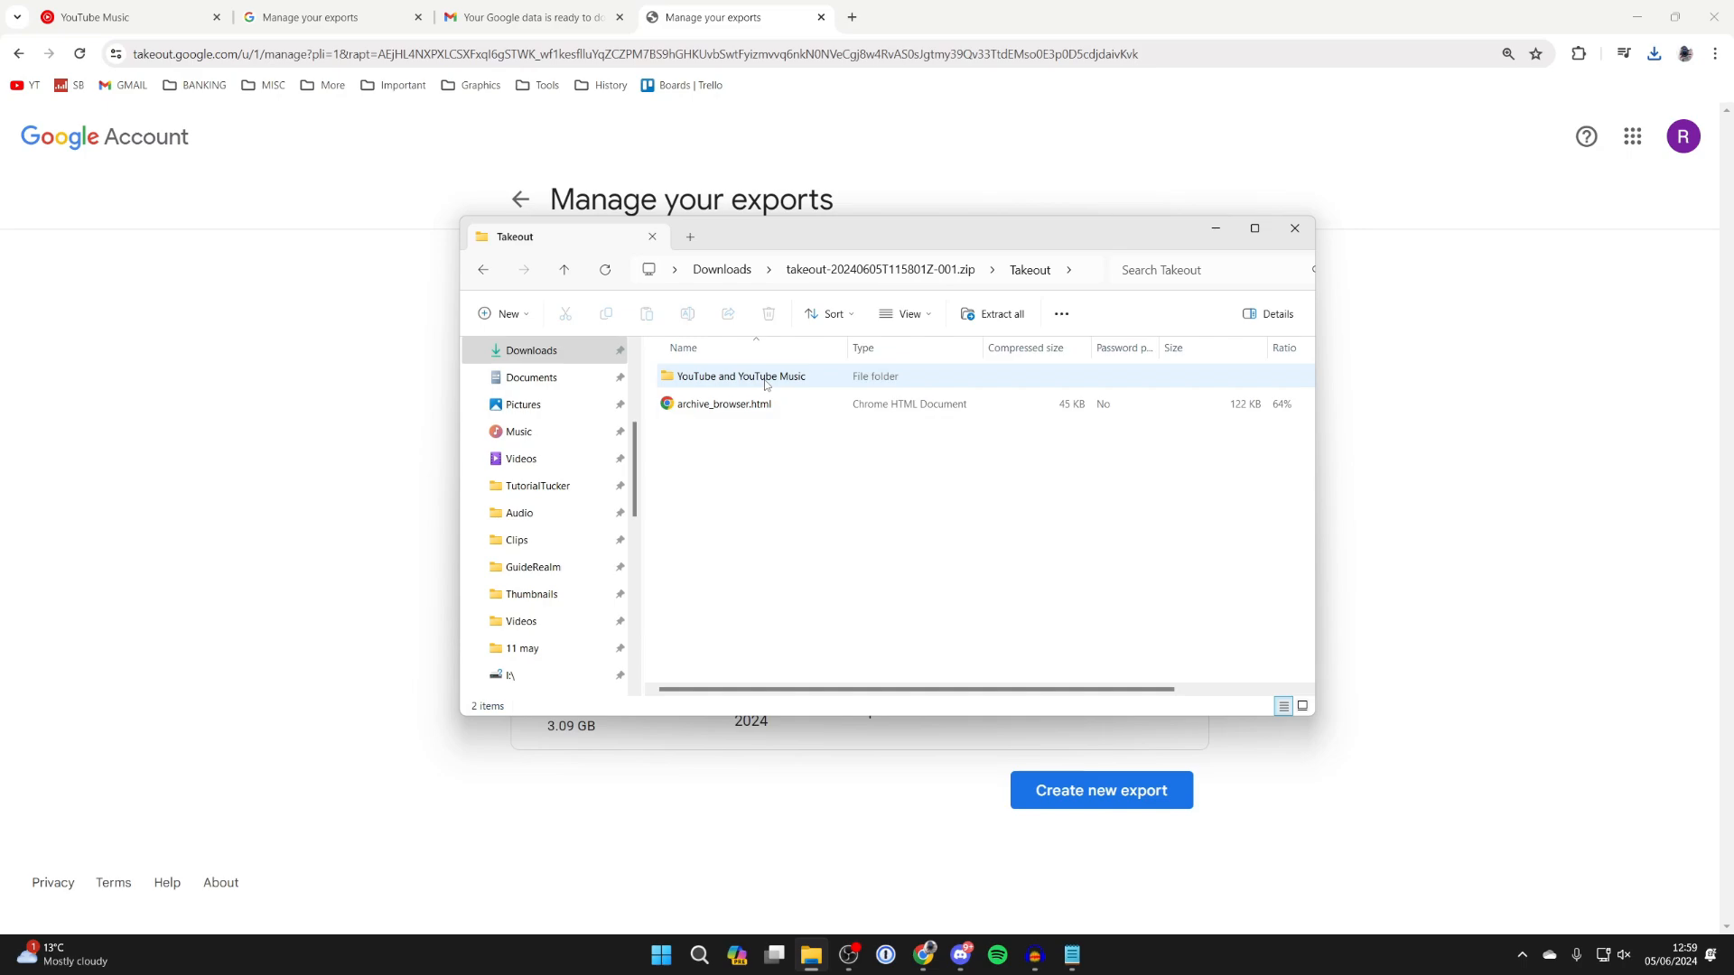
pyautogui.doubleClick(739, 375)
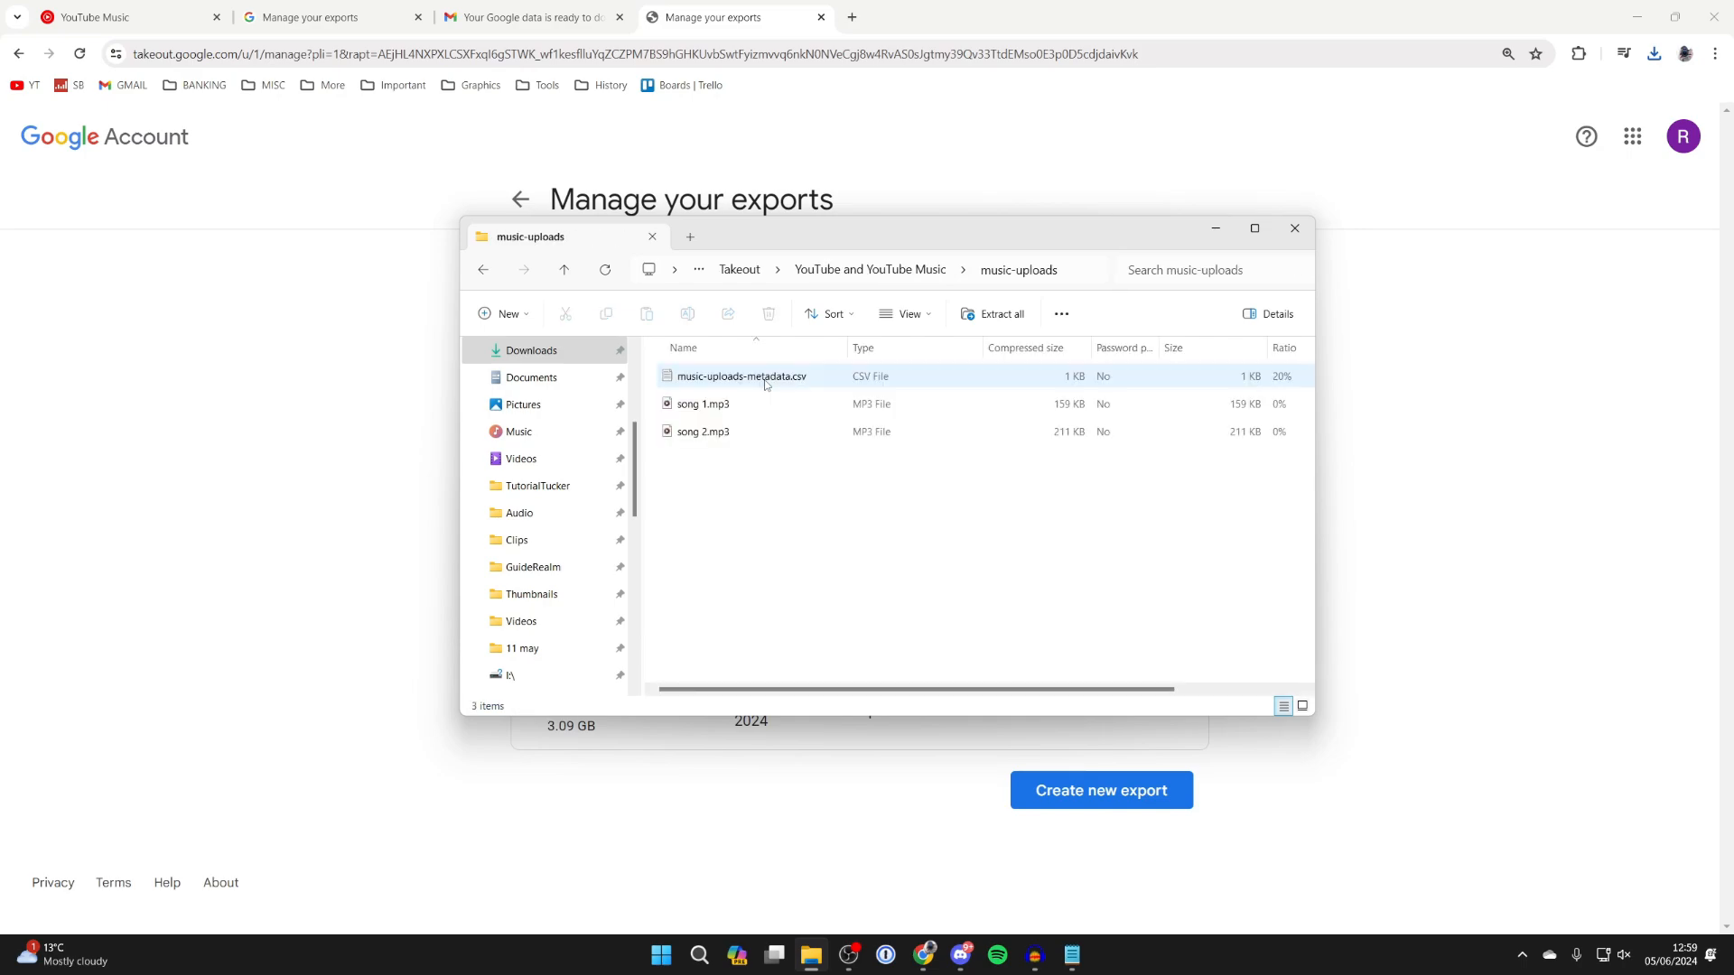
pyautogui.click(702, 403)
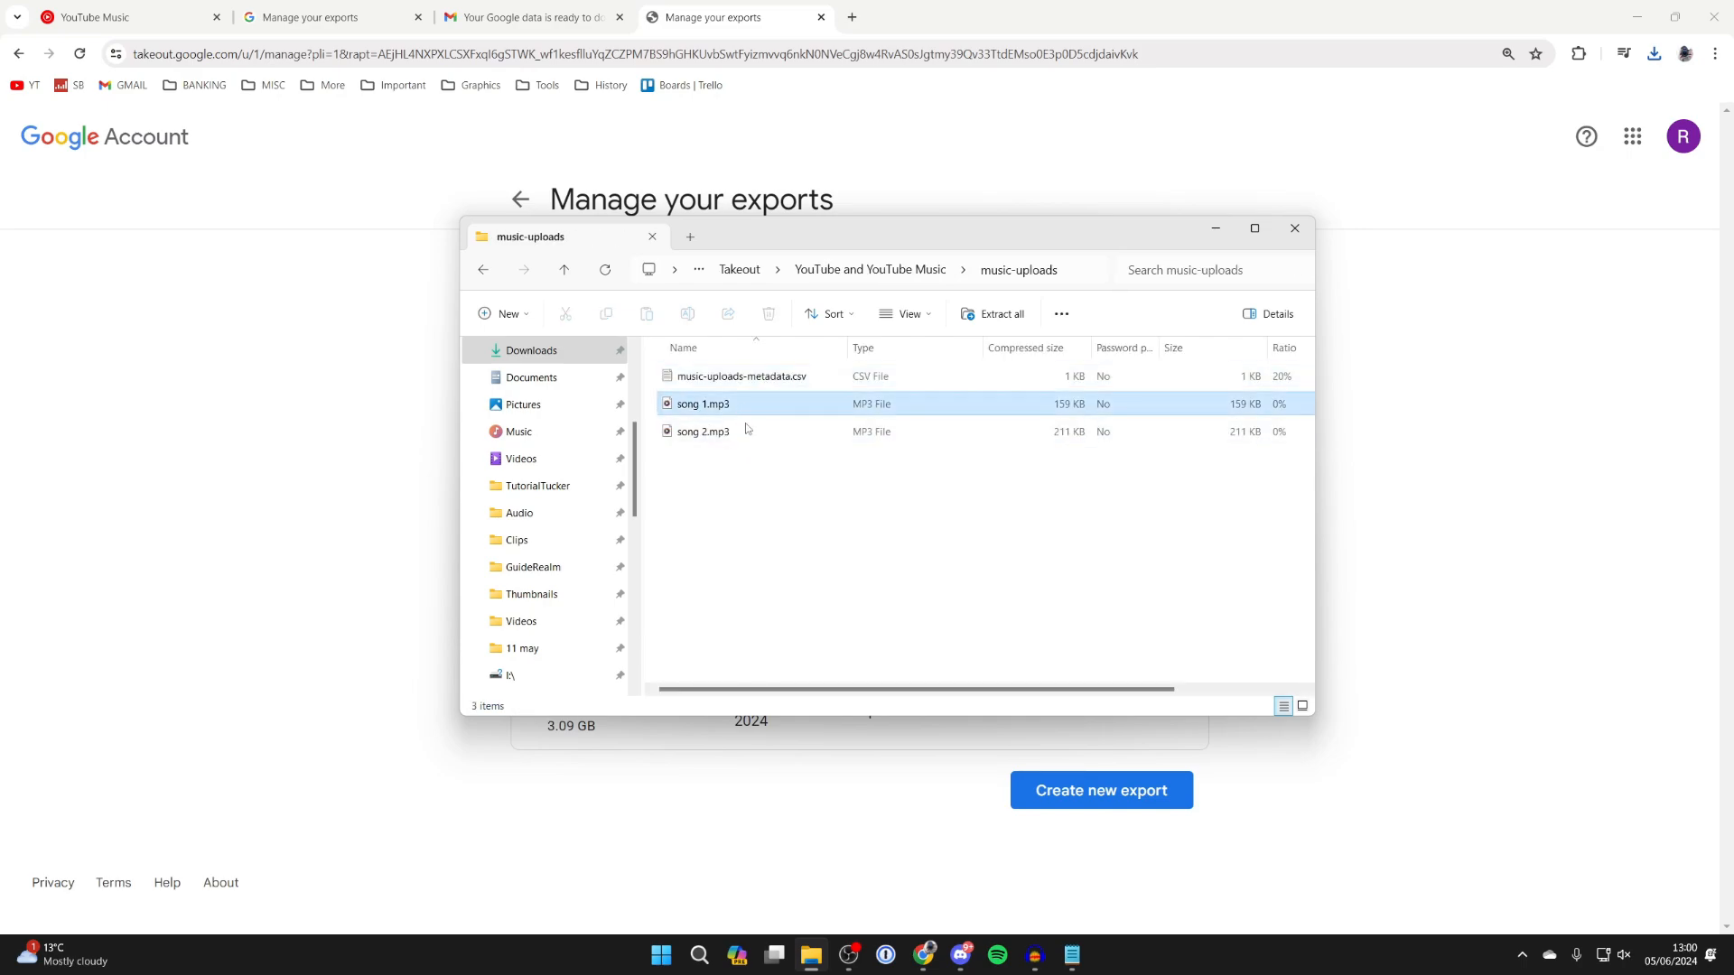
pyautogui.click(703, 432)
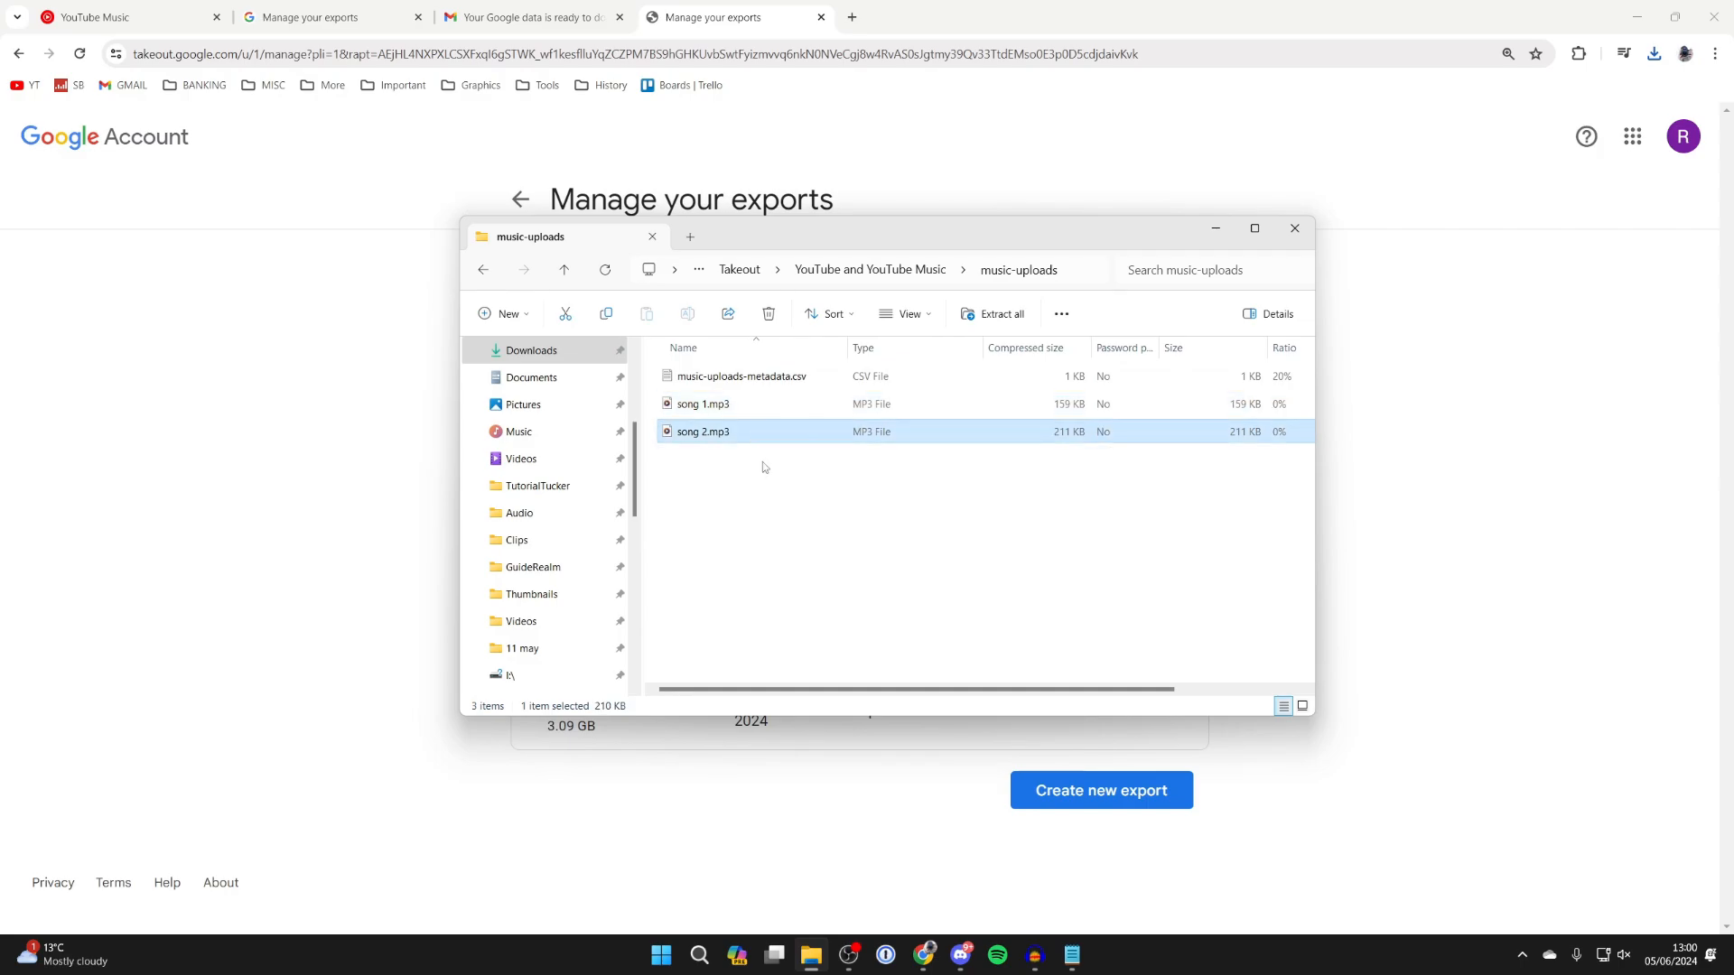
pyautogui.moveTo(702, 431); pyautogui.dragTo(520, 459)
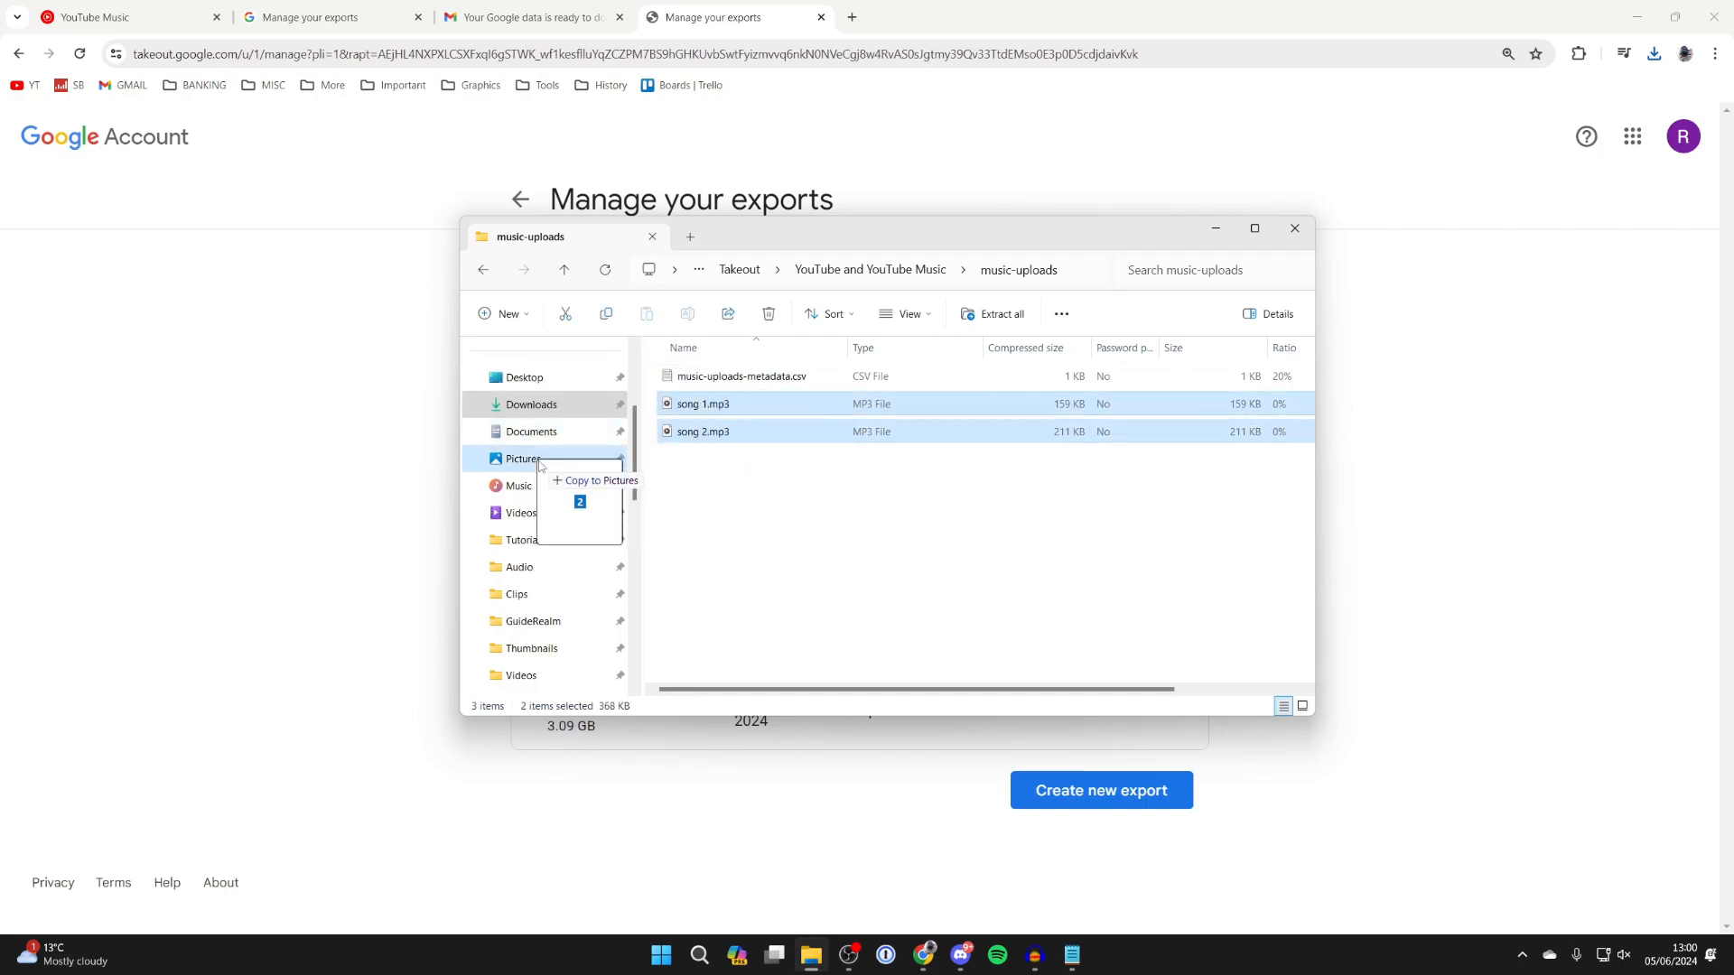